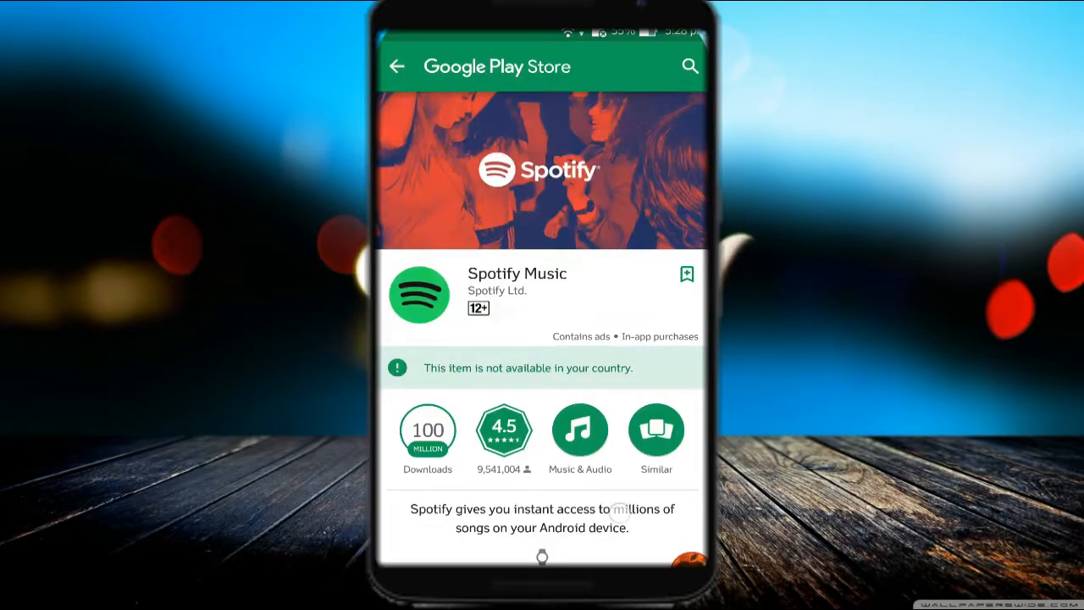
# Subscribe to the GeekyRam YouTube channel and acknowledge the notification bell tip
pyautogui.scroll(-3)
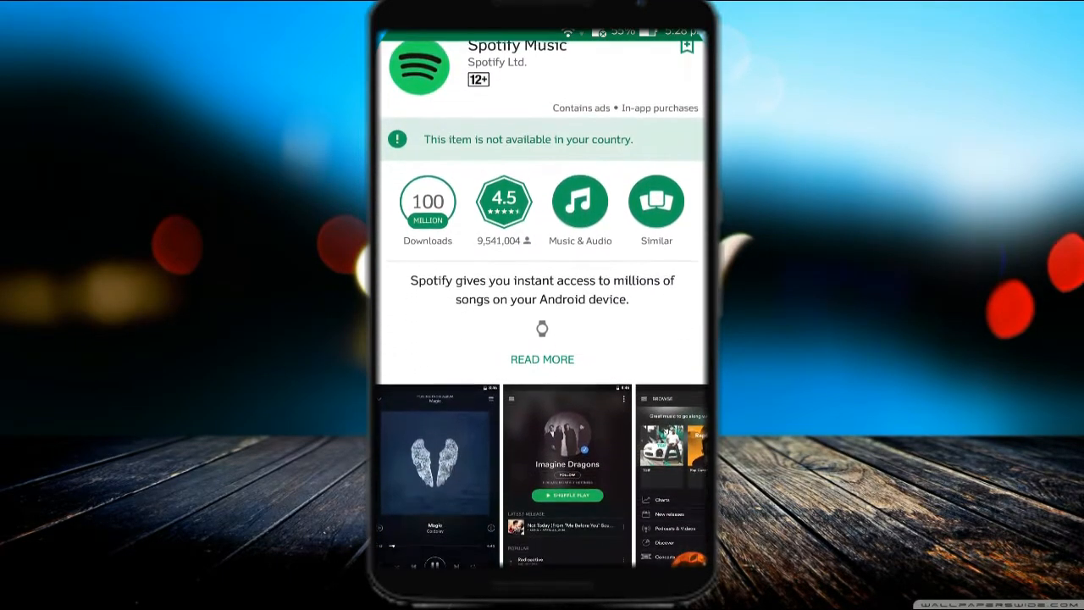
pyautogui.scroll(-3)
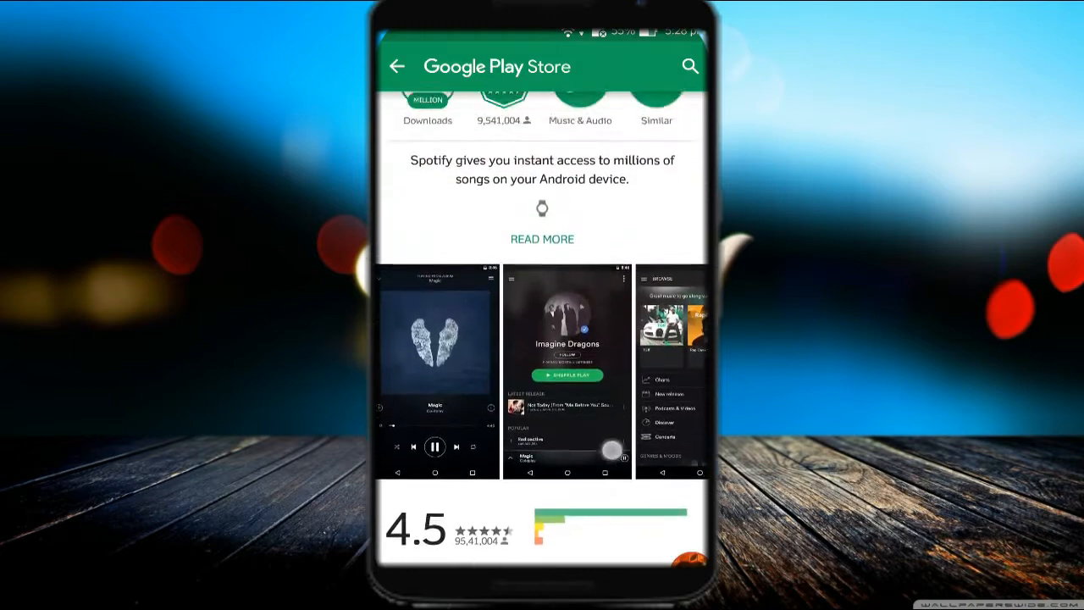
pyautogui.scroll(3)
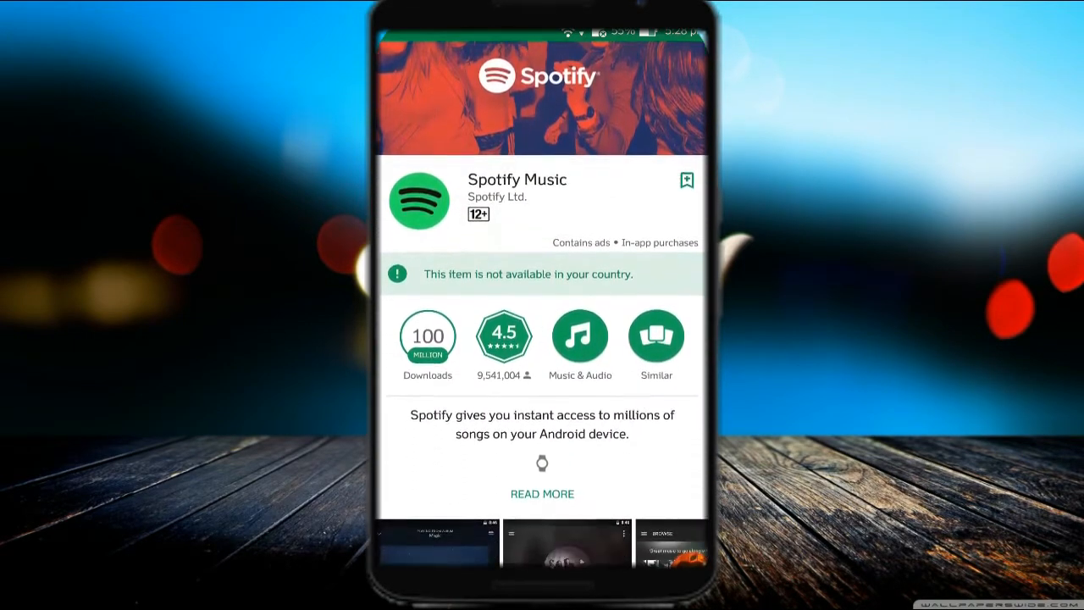
pyautogui.click(542, 492)
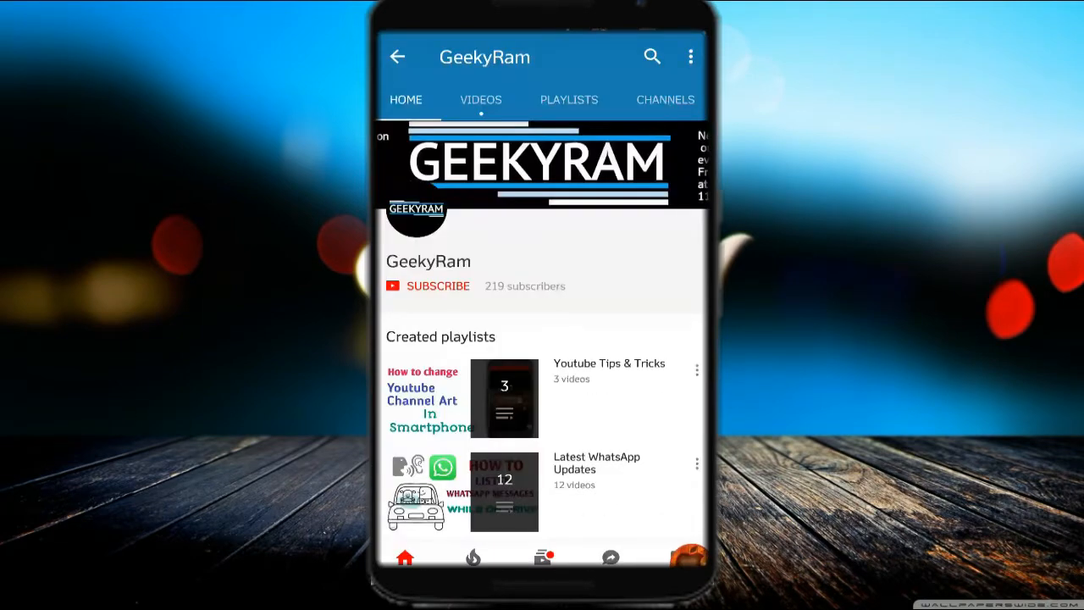
pyautogui.click(437, 285)
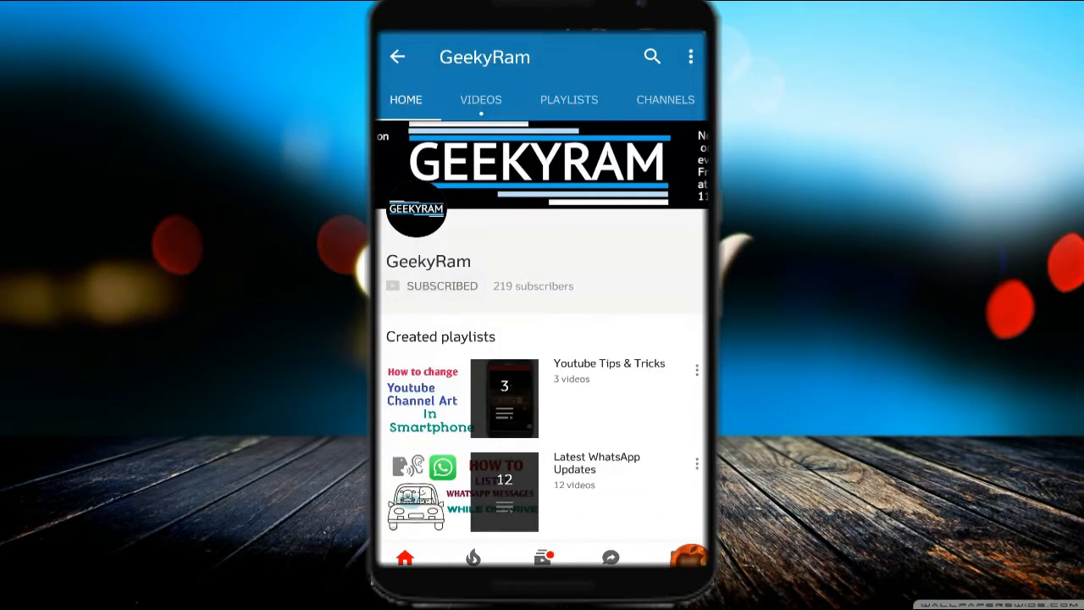
pyautogui.click(599, 288)
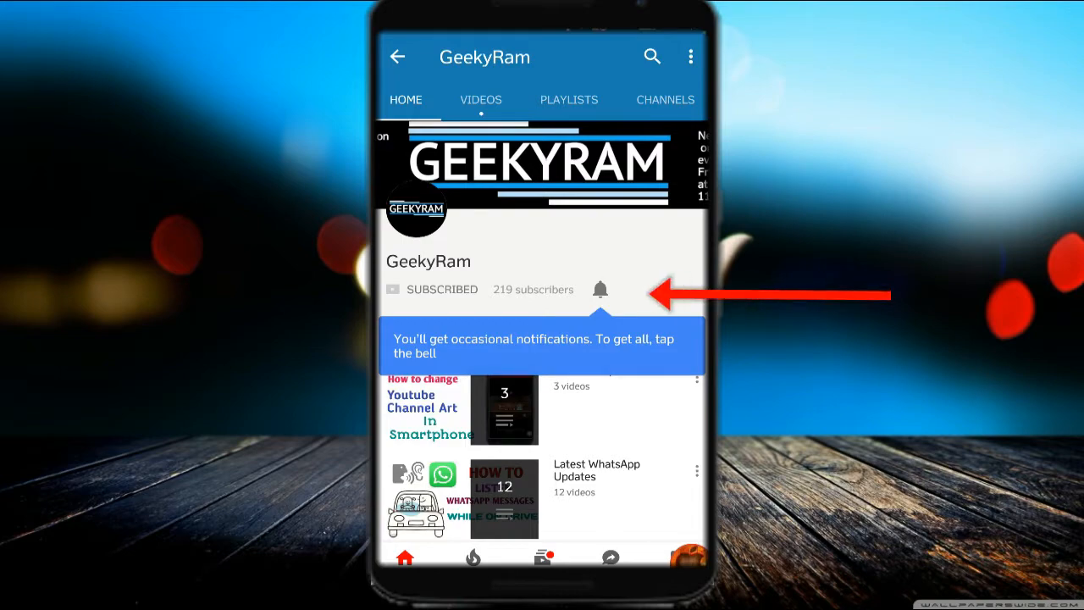
pyautogui.click(600, 288)
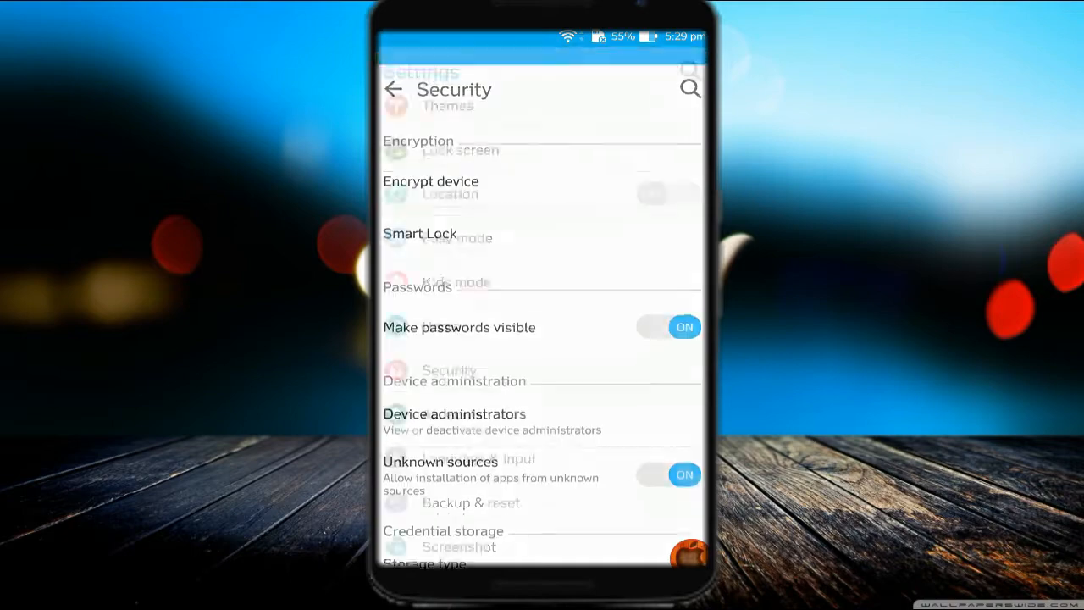
# Turn on Unknown sources in Security settings and accept the risk warning
pyautogui.scroll(-3)
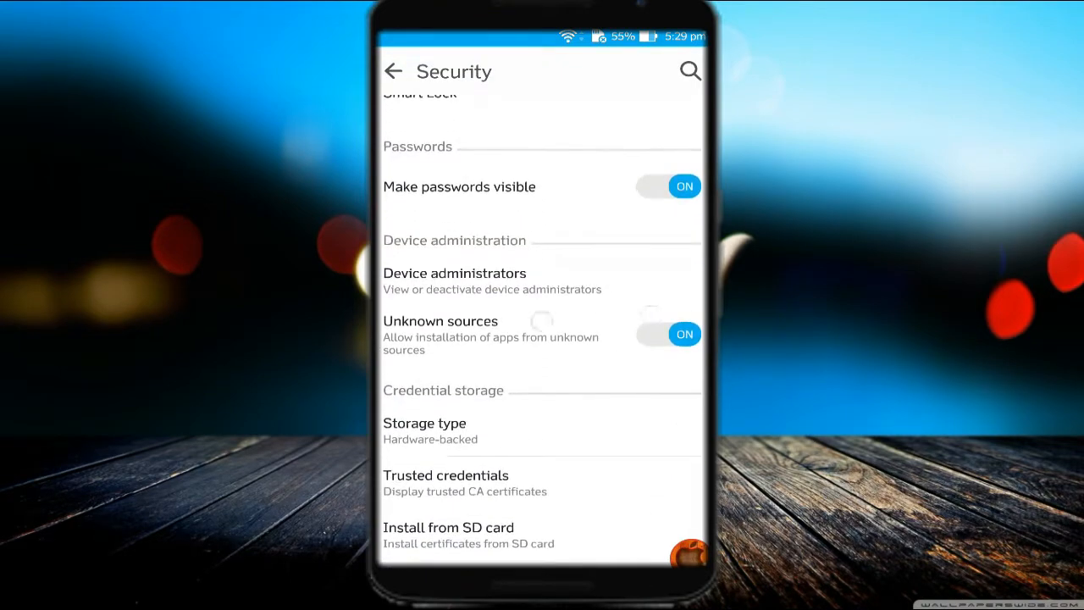
pyautogui.click(667, 334)
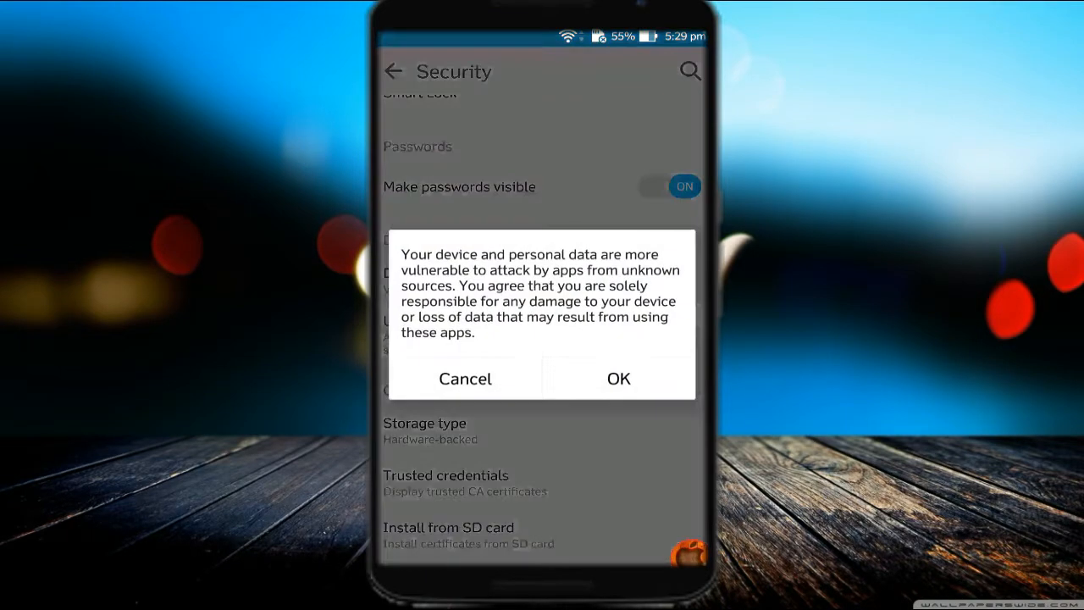
pyautogui.click(618, 379)
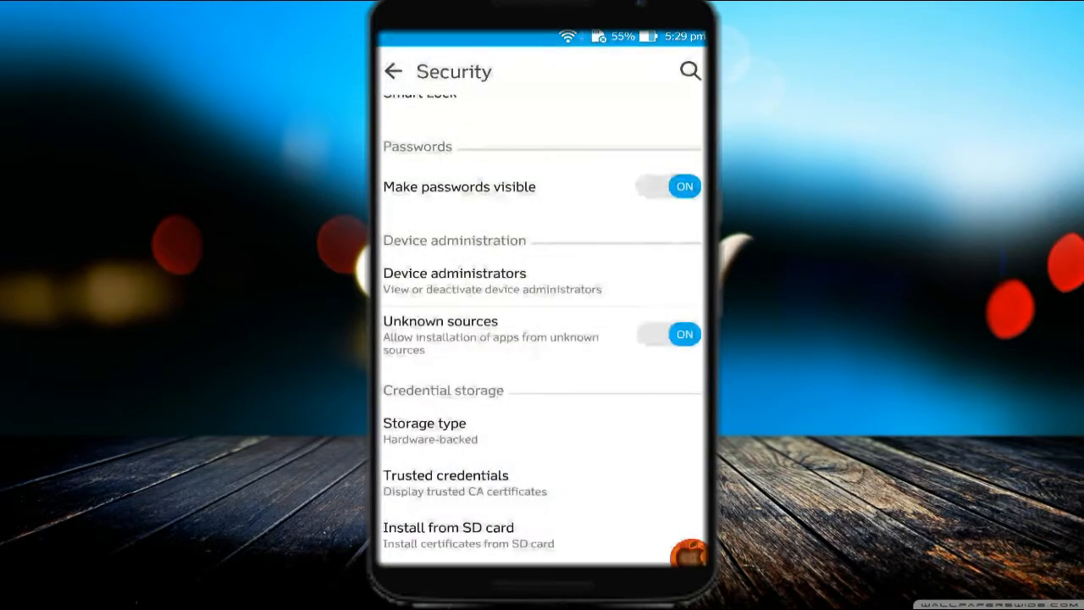
pyautogui.scroll(3)
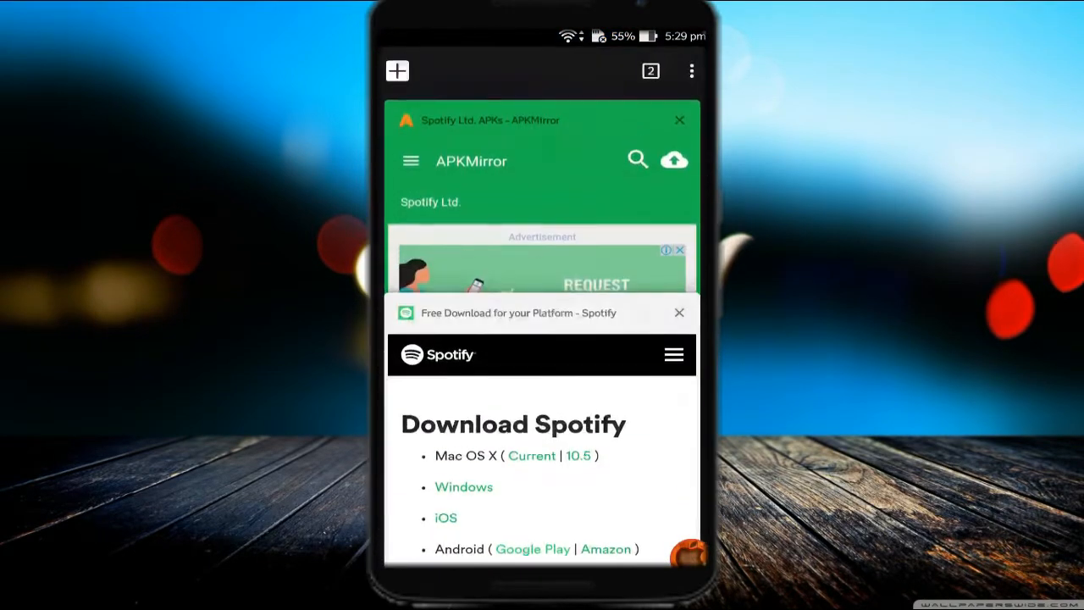
# On the APKMirror Spotify uploads page, select the Spotify Music 8.4.22.827 beta release
pyautogui.click(679, 311)
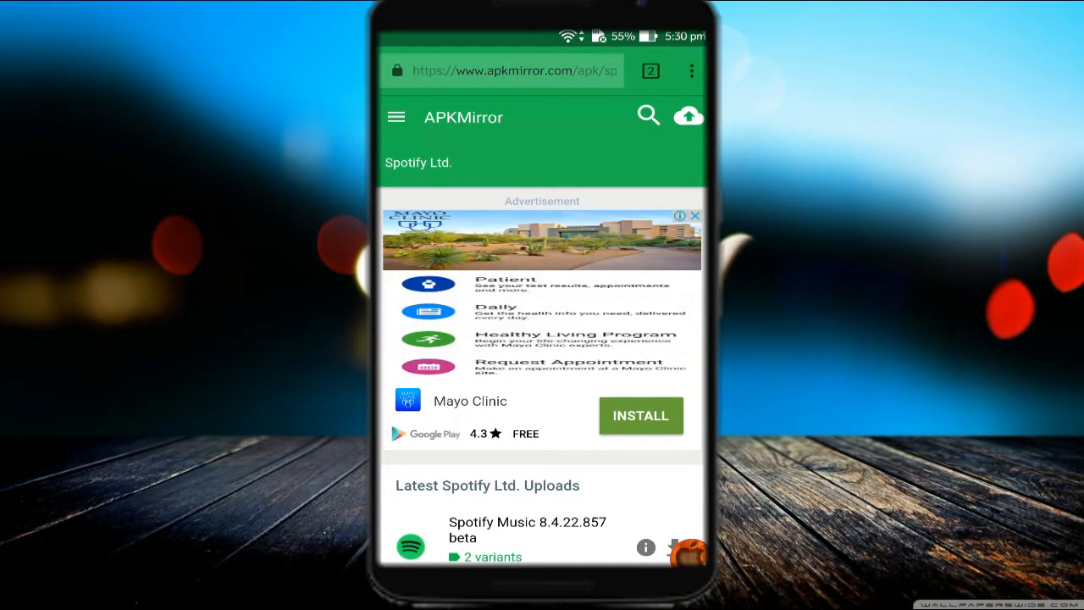
pyautogui.scroll(-3)
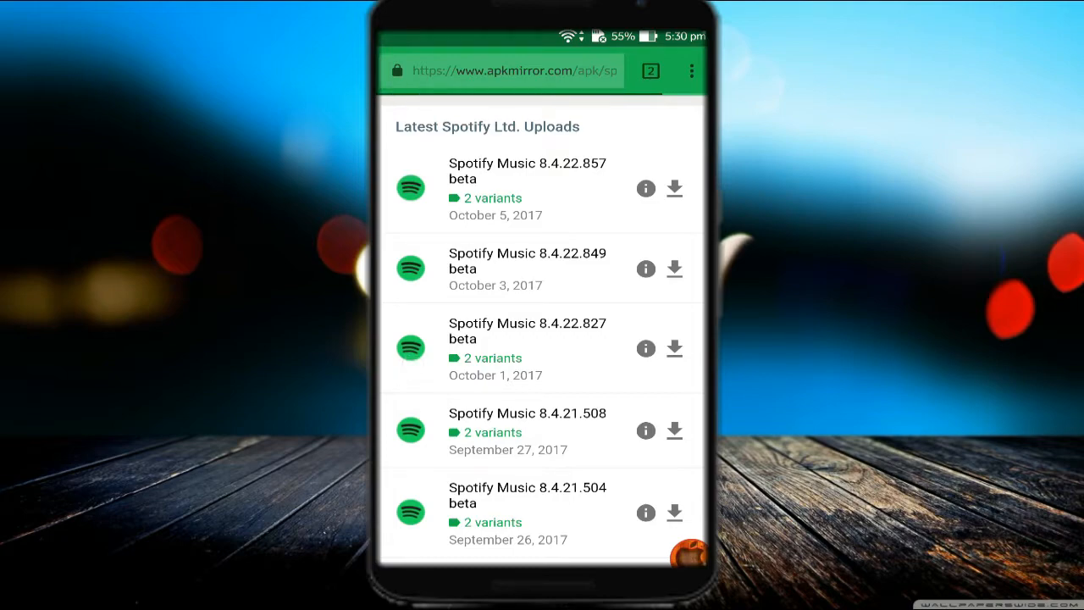
pyautogui.click(527, 330)
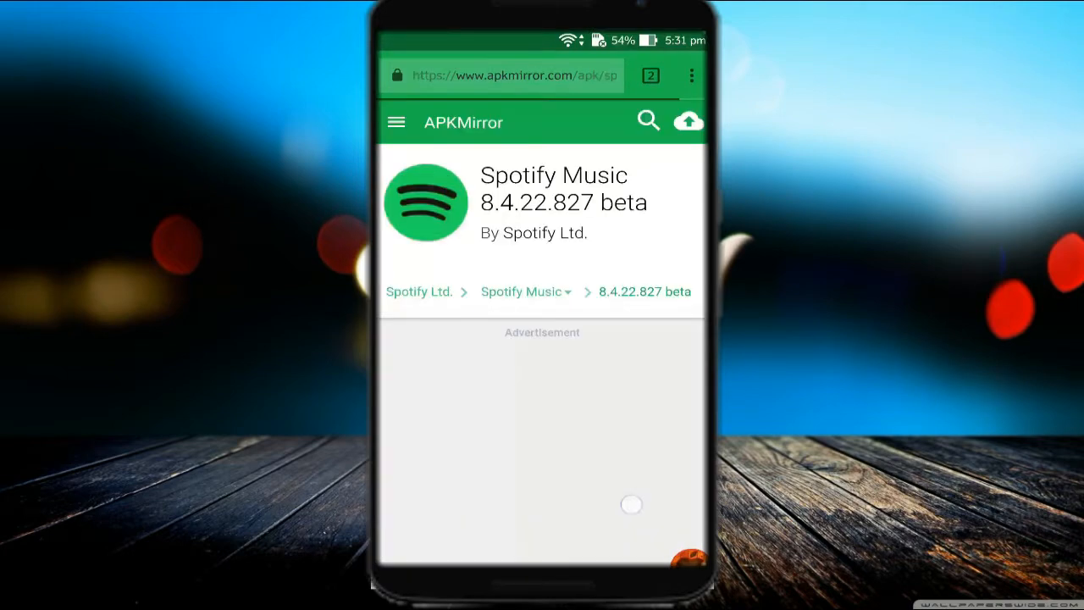
# Choose the arm variant and start downloading the Spotify APK
pyautogui.scroll(-3)
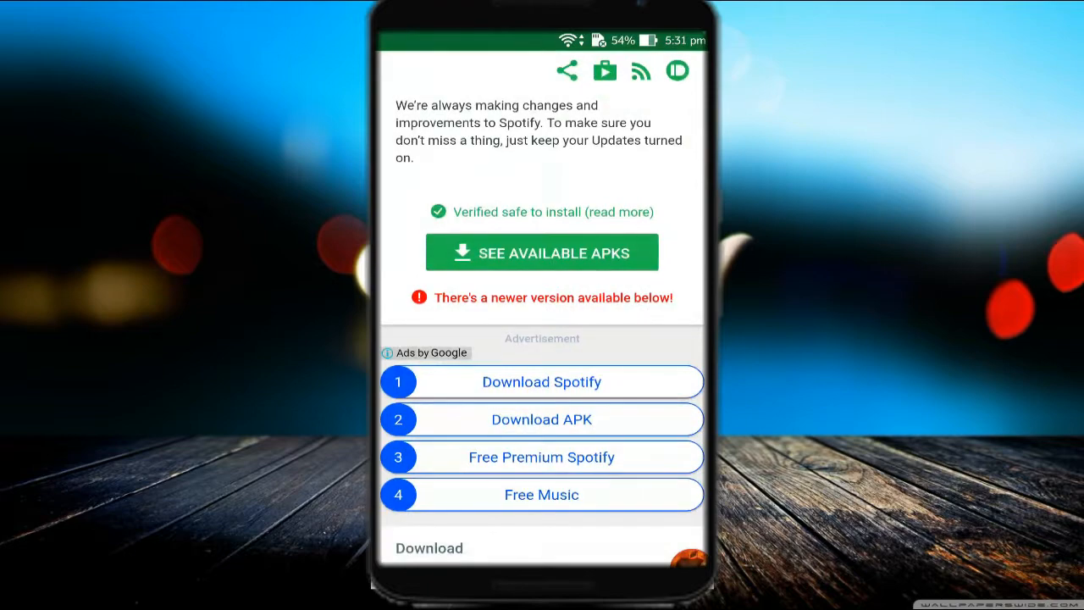
pyautogui.scroll(-3)
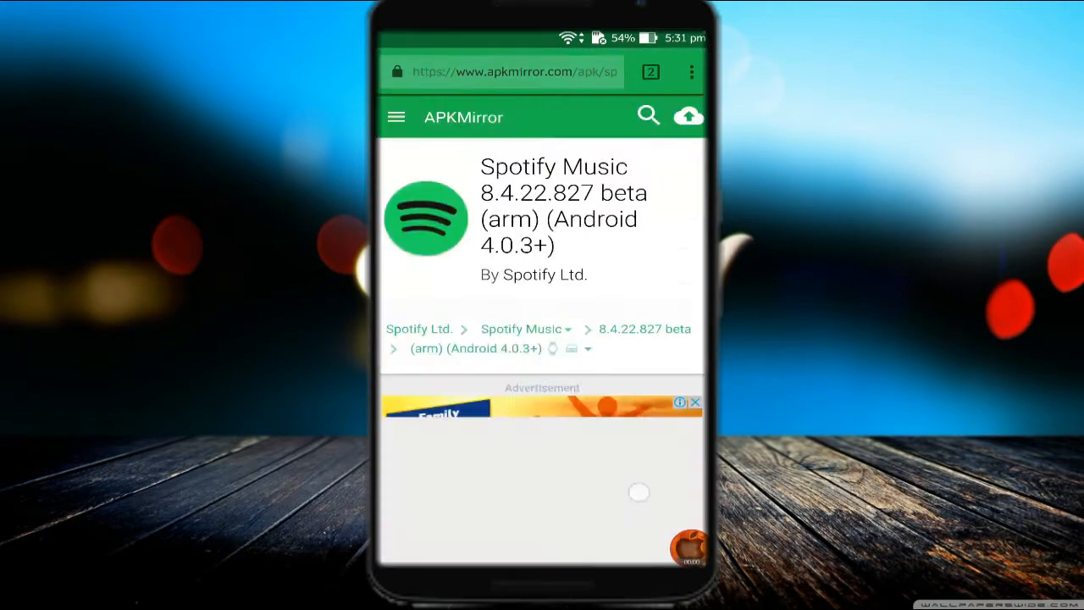
pyautogui.scroll(-3)
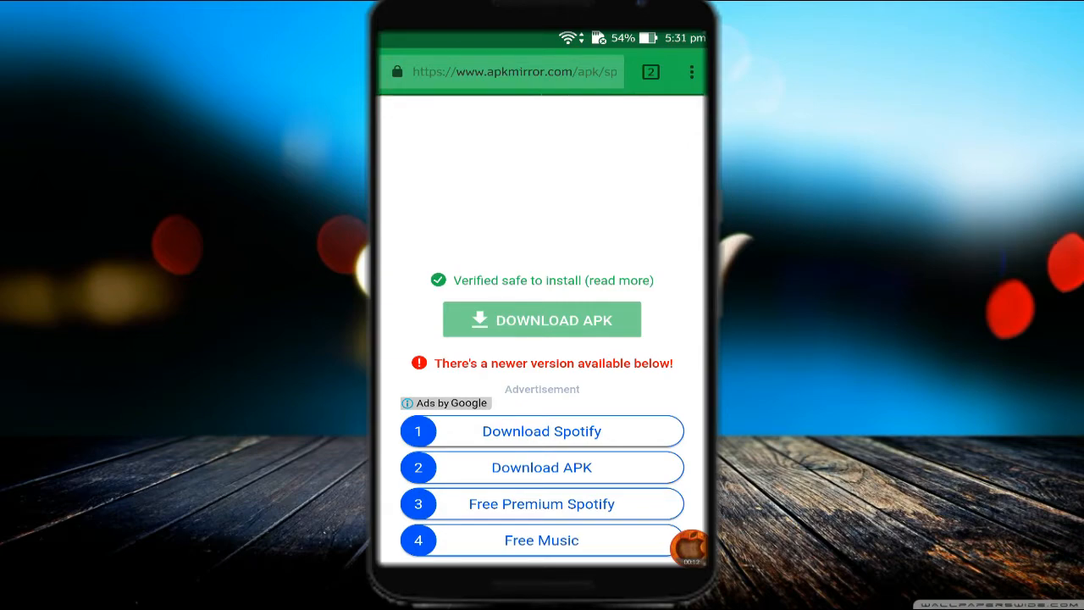
pyautogui.click(542, 318)
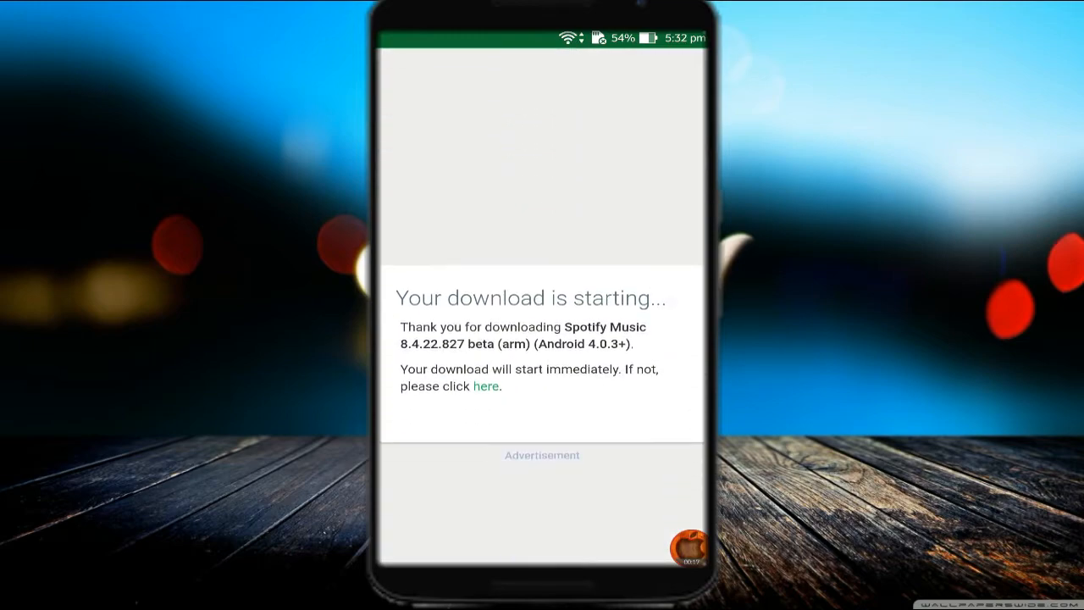
pyautogui.scroll(3)
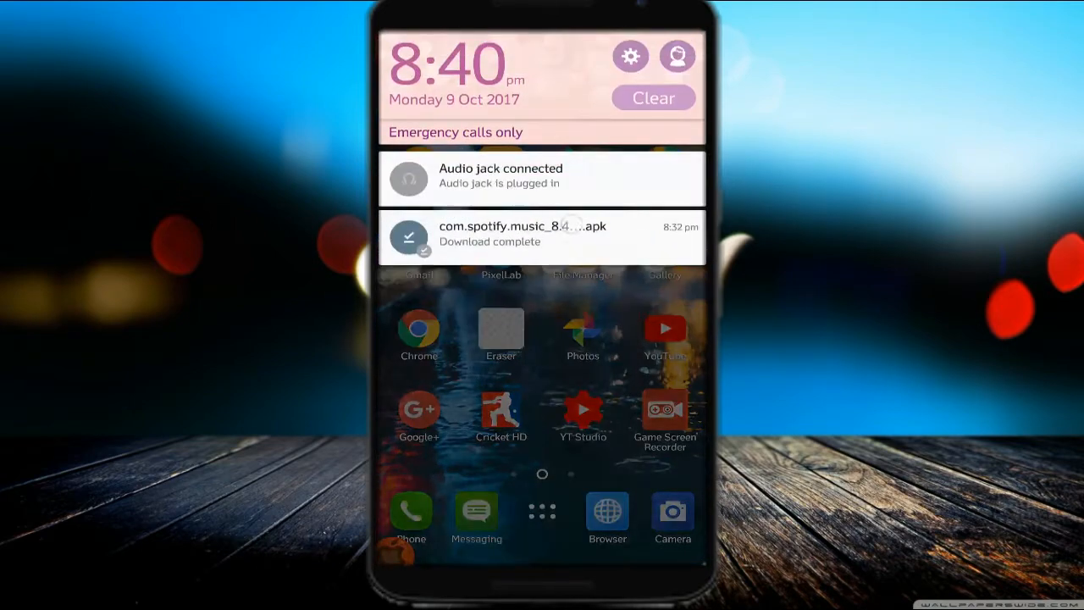
# Launch the downloaded com.spotify.music APK and proceed past its permissions to install
pyautogui.click(521, 234)
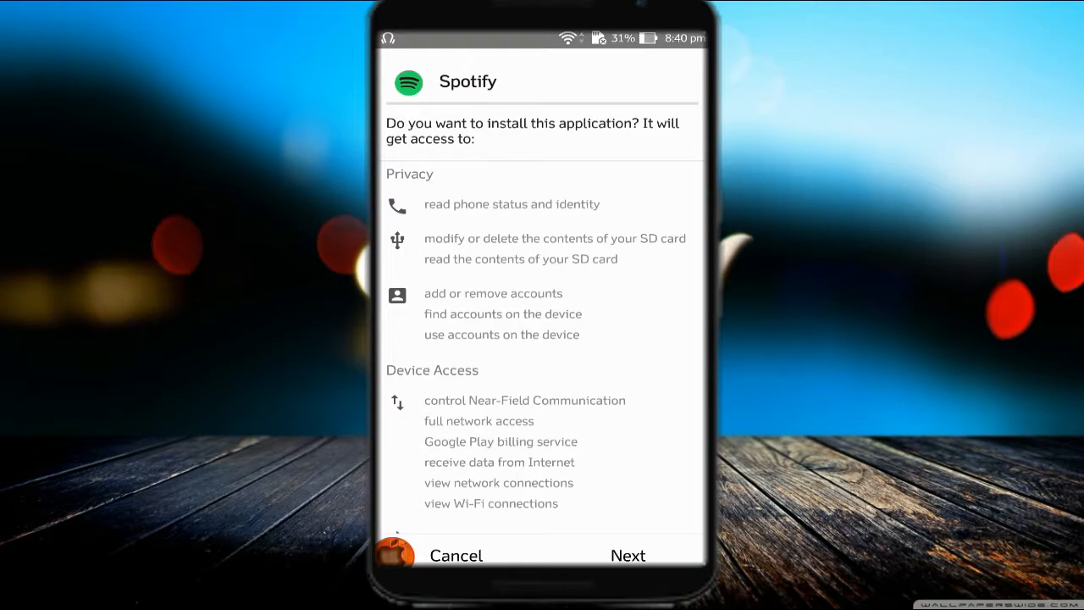
pyautogui.click(627, 556)
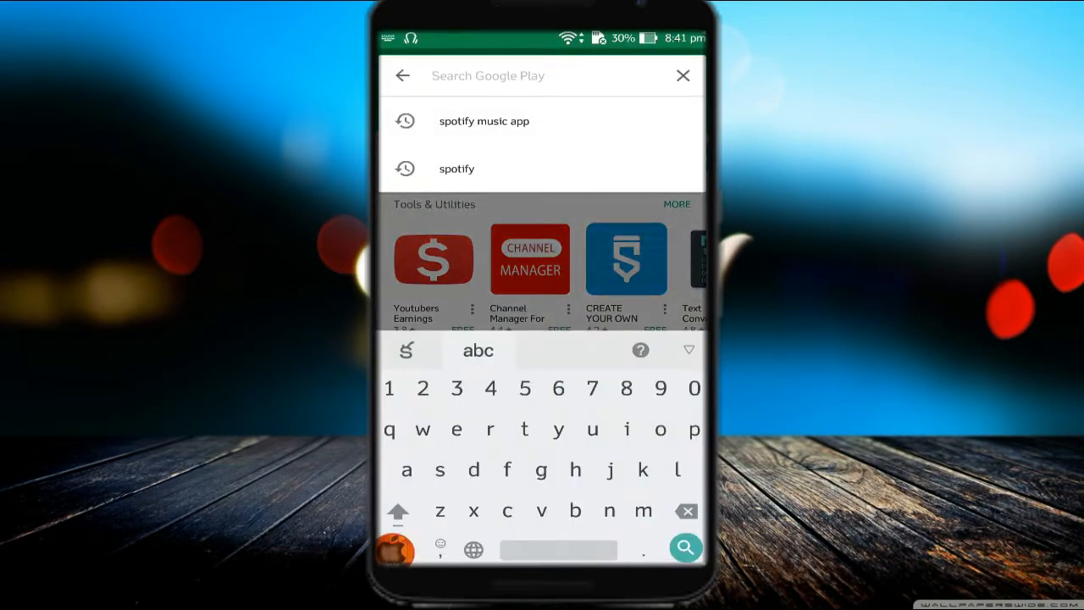
# Search Play Store for 'fake gps' and view the Fake GPS GO Location Spoofer Free listing
pyautogui.write('fa')
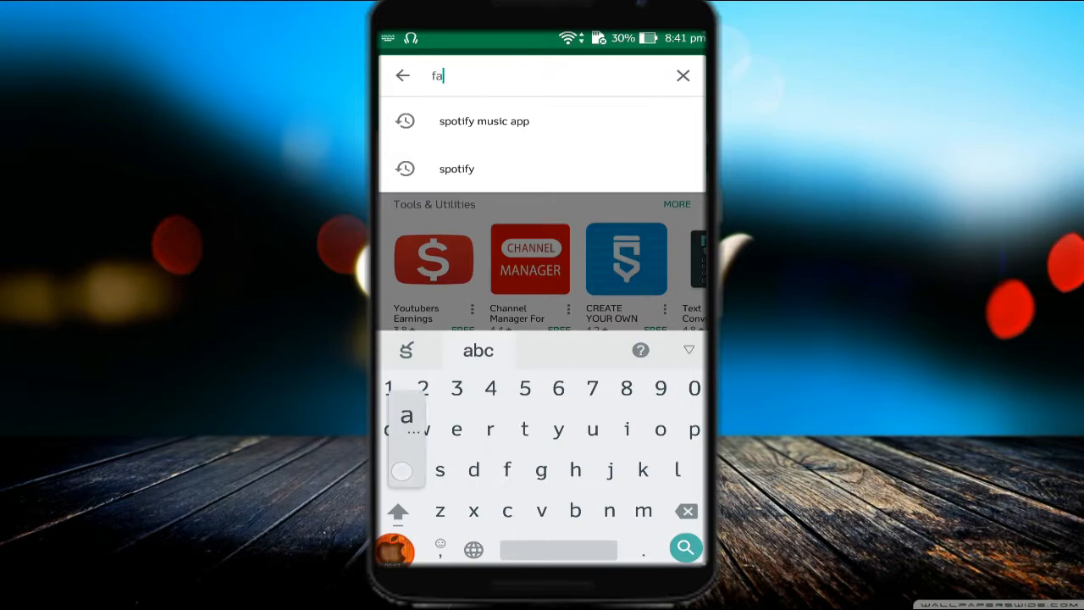
pyautogui.write('ke gps')
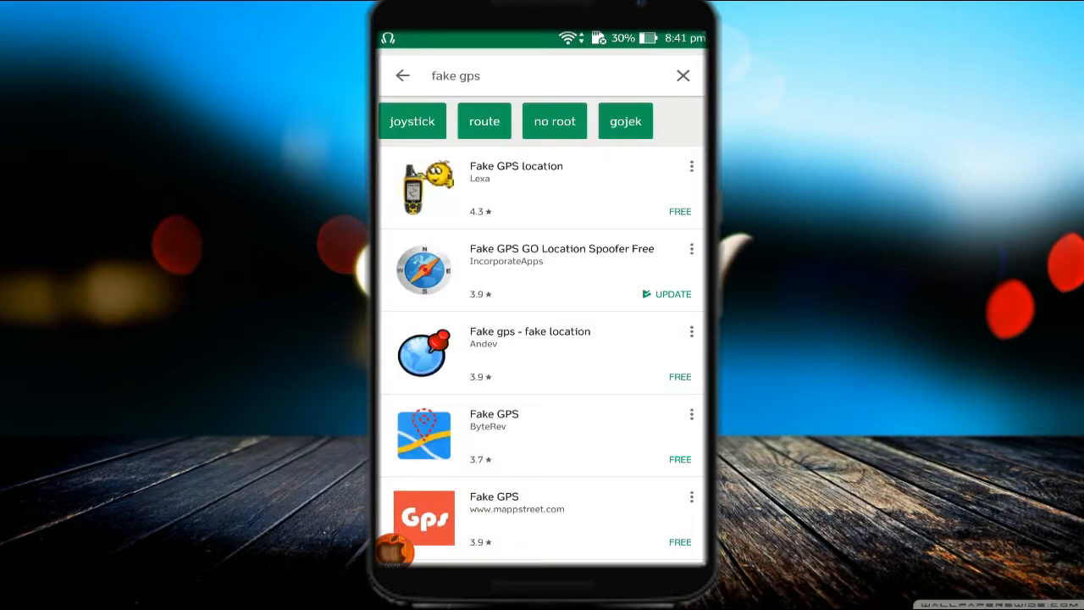
pyautogui.click(561, 254)
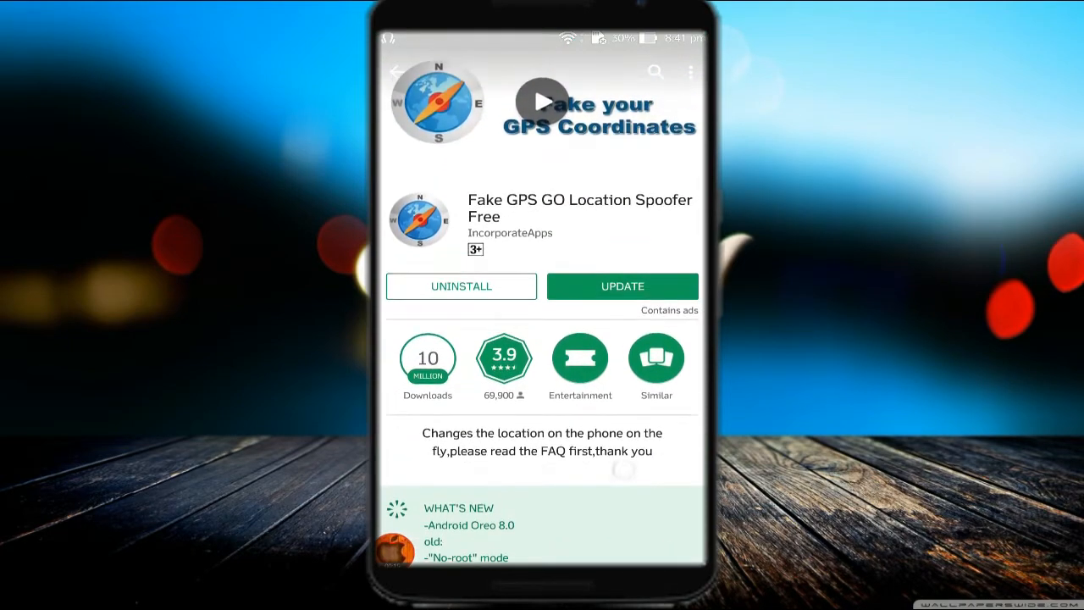
pyautogui.scroll(3)
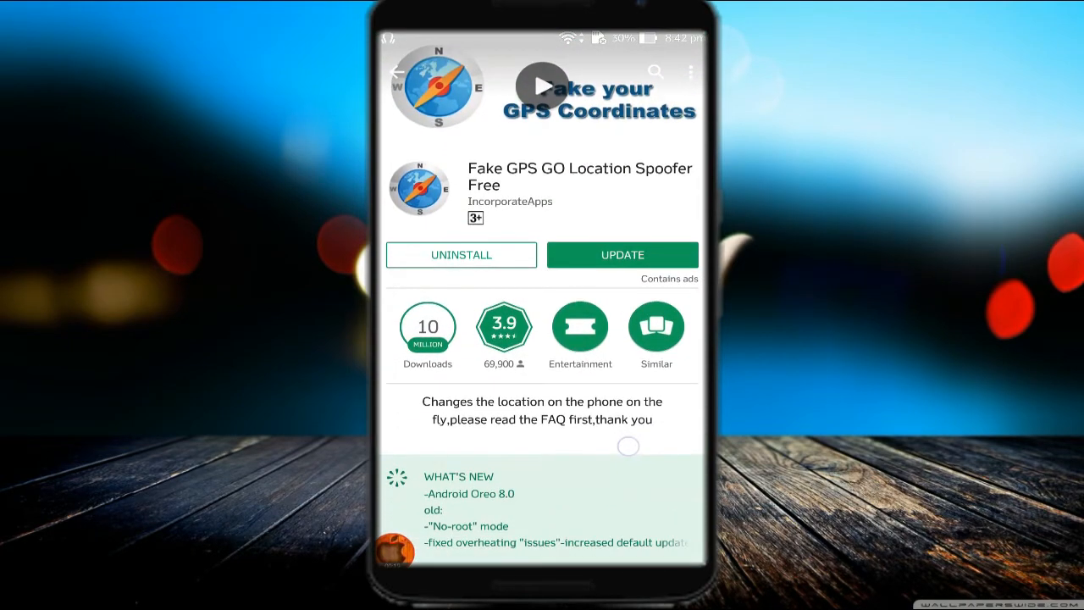
pyautogui.scroll(-3)
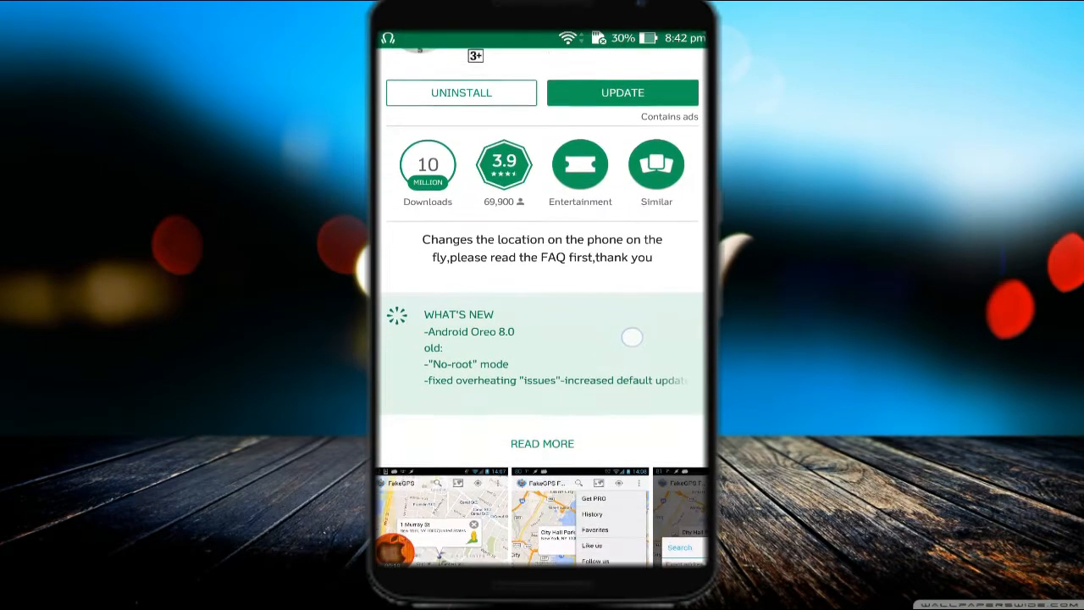
pyautogui.scroll(-3)
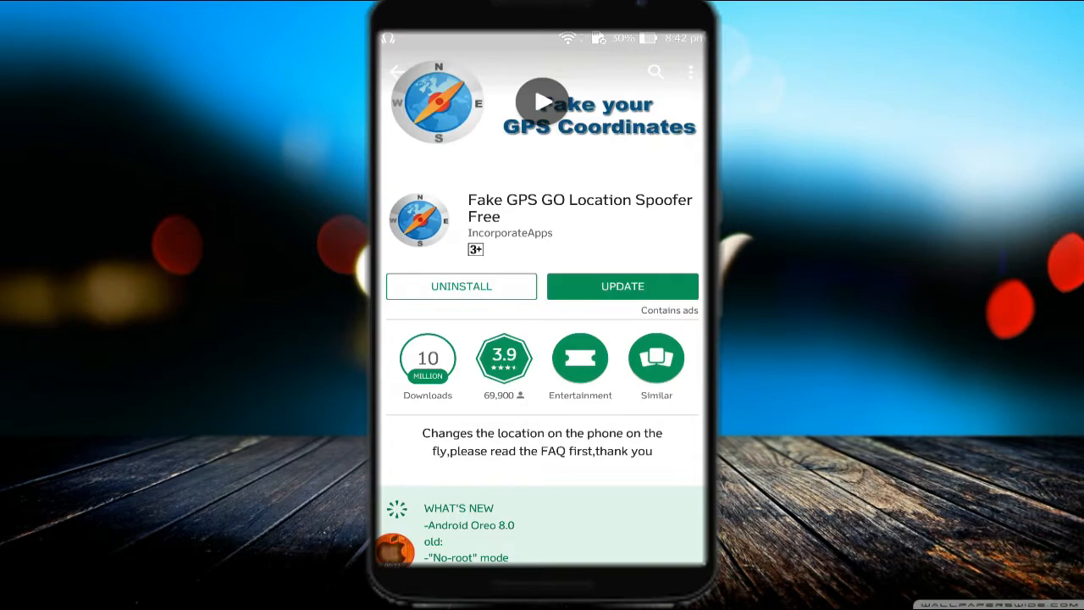
pyautogui.click(653, 71)
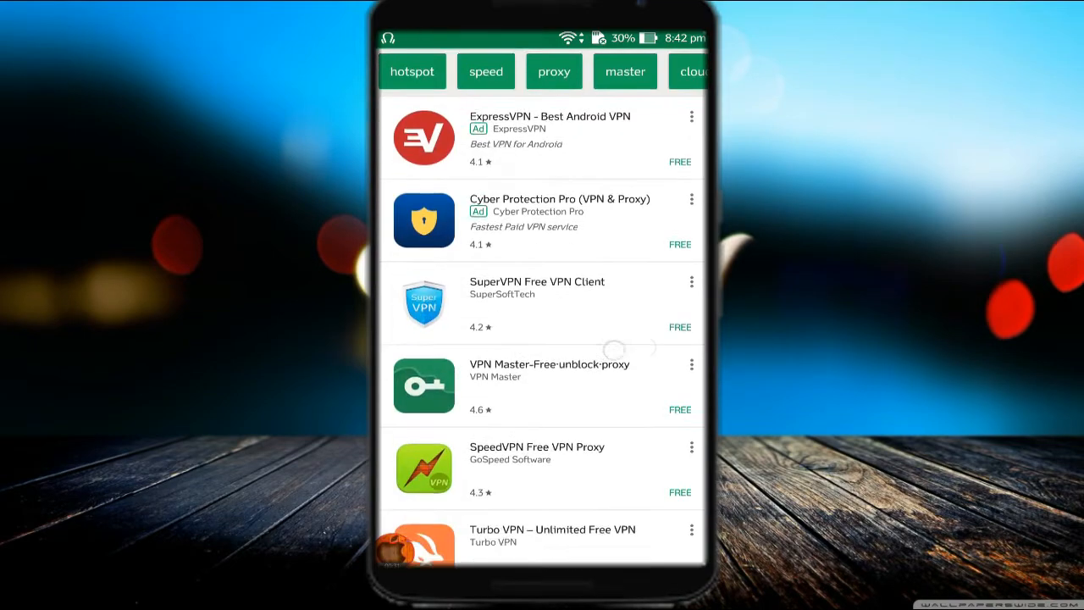
# Find Opera Free VPN in the VPN search results and launch the installed app
pyautogui.scroll(-3)
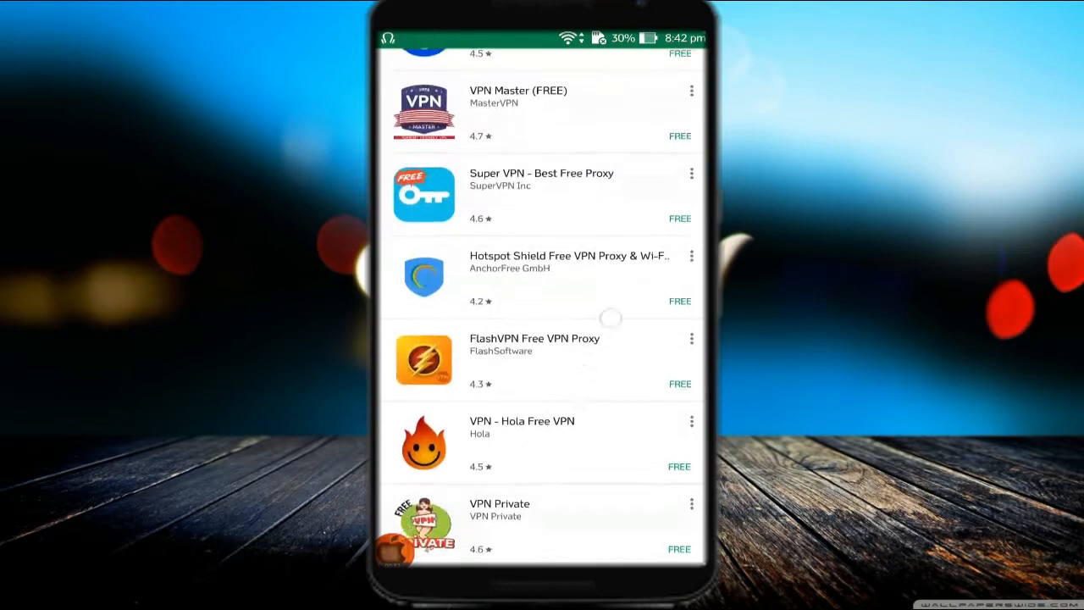
pyautogui.scroll(3)
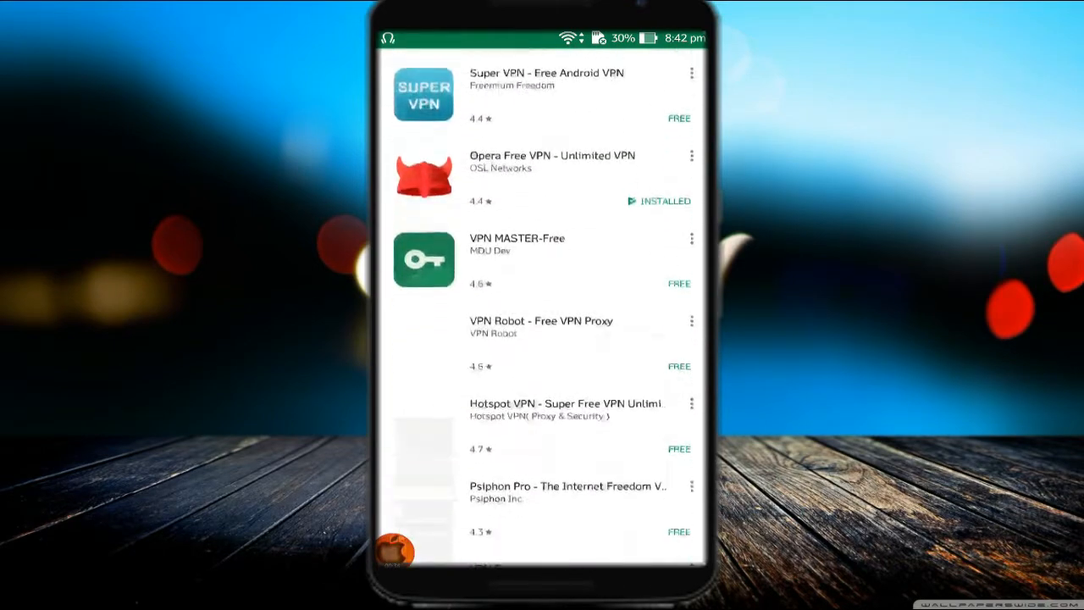
pyautogui.click(553, 178)
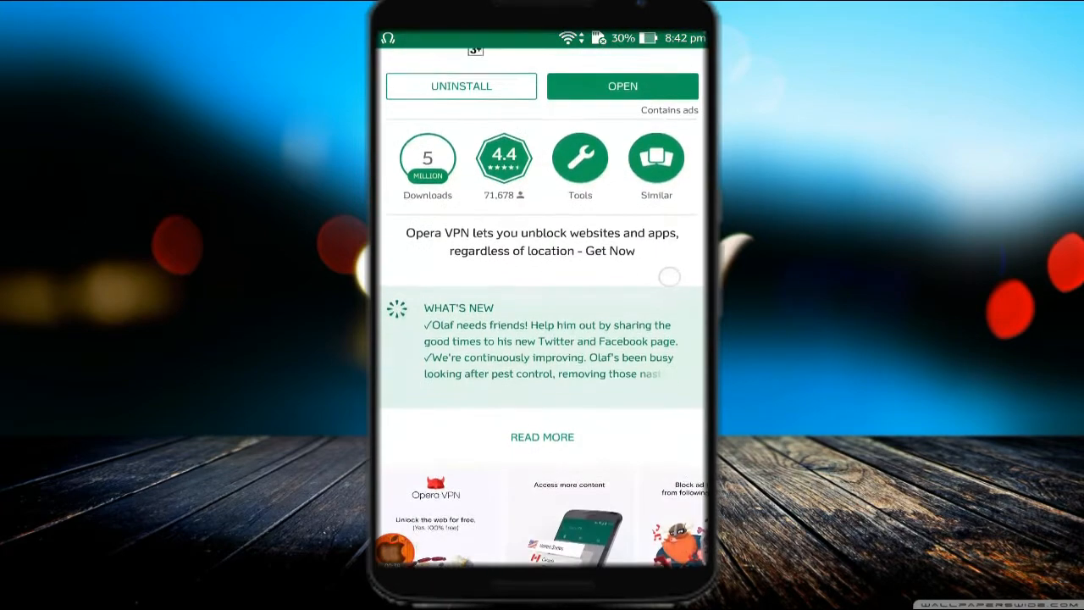
pyautogui.scroll(-3)
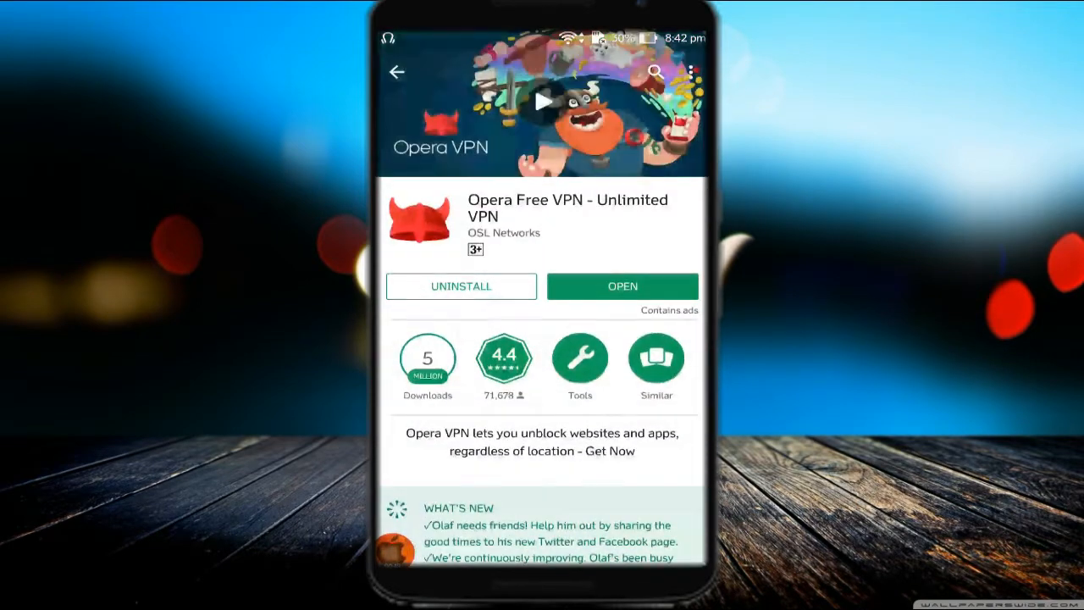
pyautogui.click(624, 286)
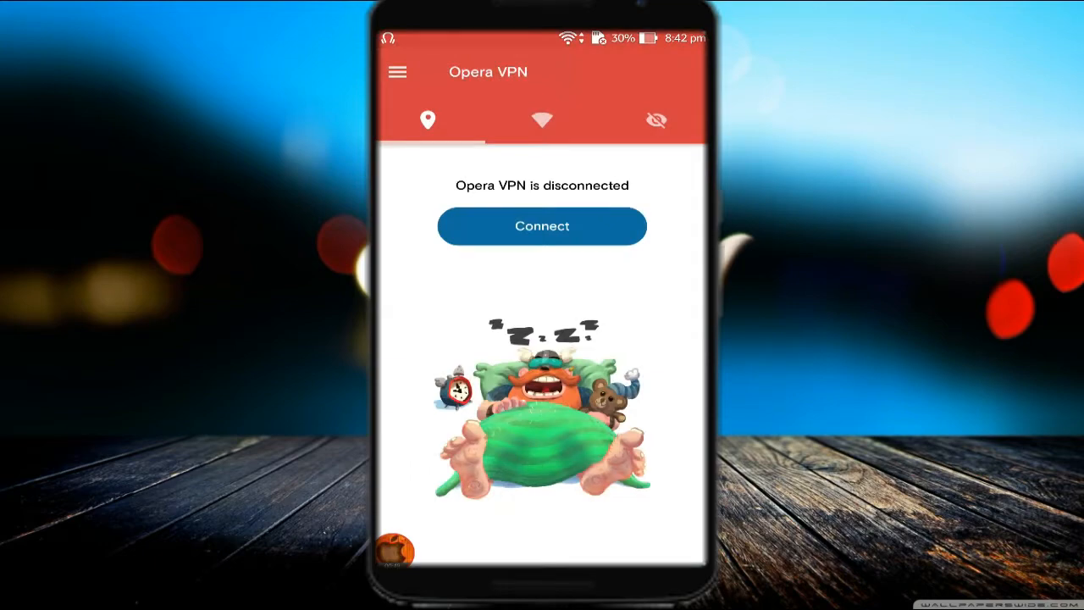
# Connect Opera VPN to the United States, then return to the home screen
pyautogui.click(542, 226)
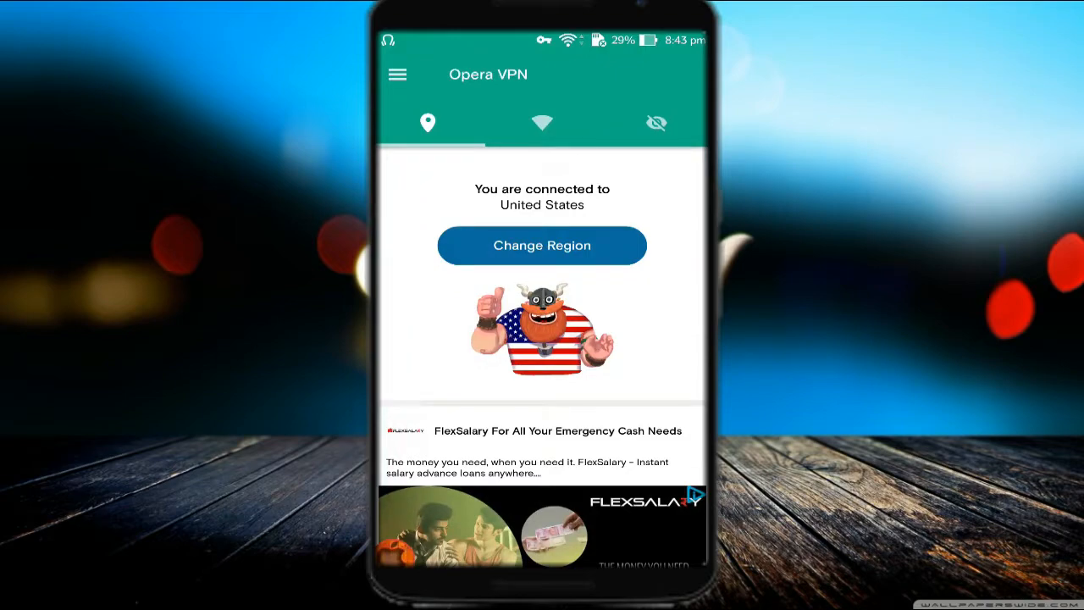
pyautogui.press('home')
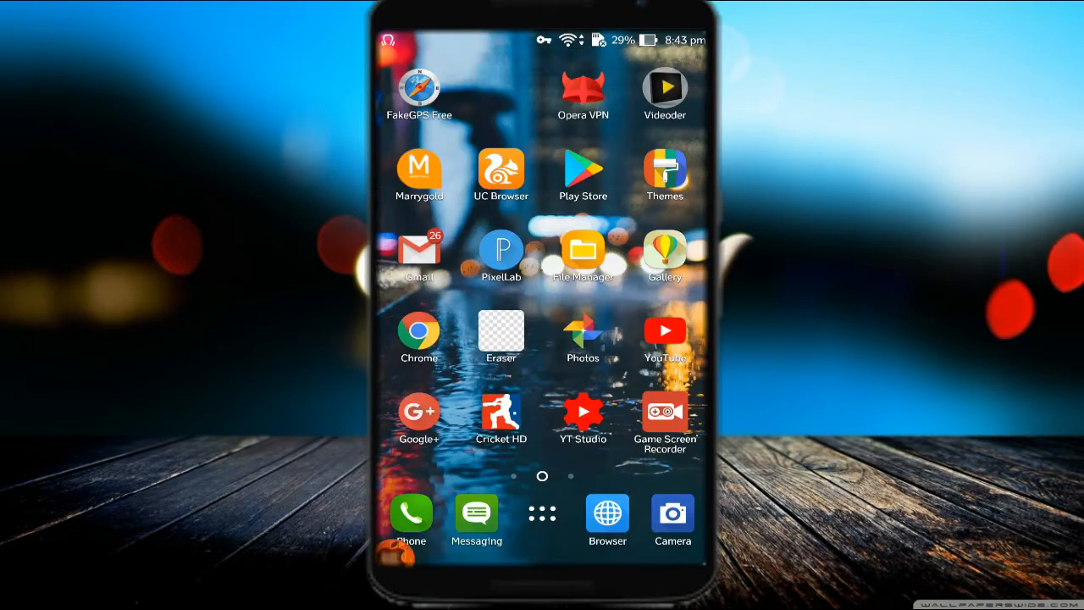
# Launch FakeGPS Free and dismiss its GPS disabled warning to reach Developer options
pyautogui.hscroll(-3)
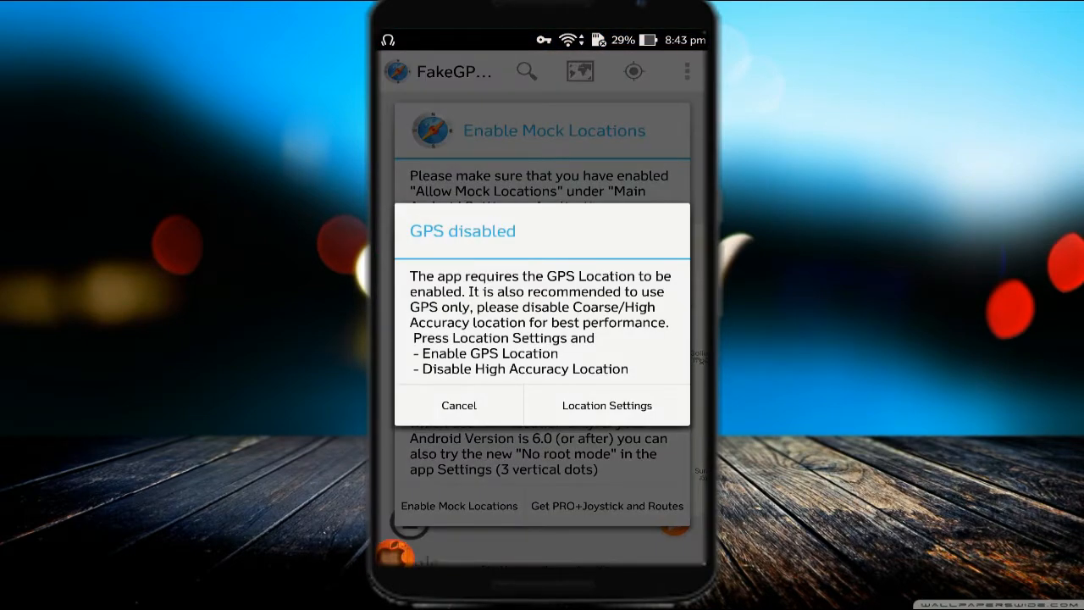
pyautogui.click(606, 405)
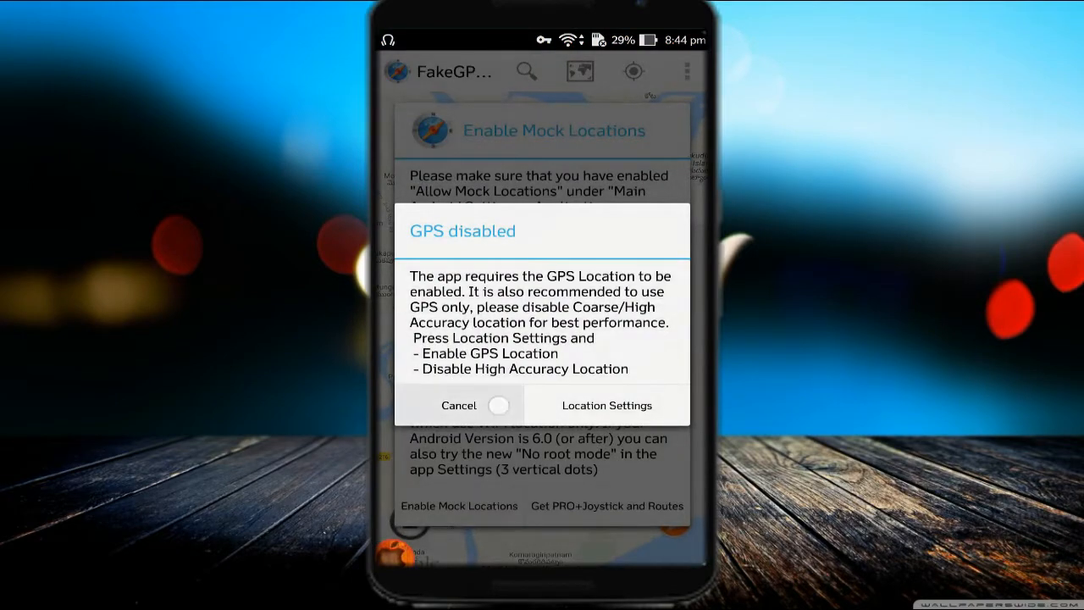
pyautogui.click(457, 405)
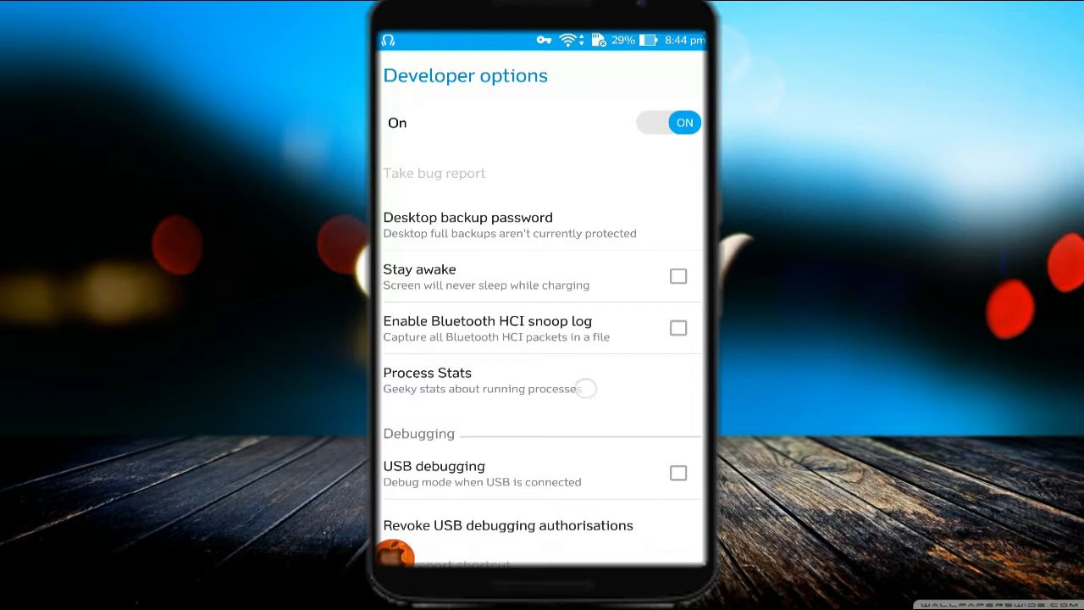
# Browse Developer options to Allow mock locations, then go back to the main Settings list
pyautogui.scroll(3)
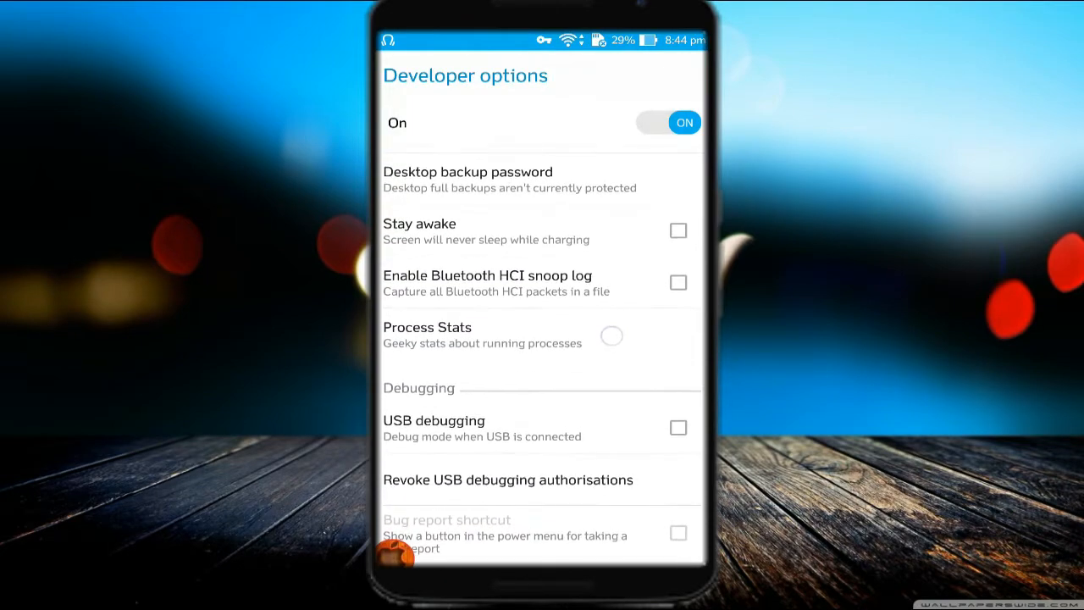
pyautogui.scroll(-3)
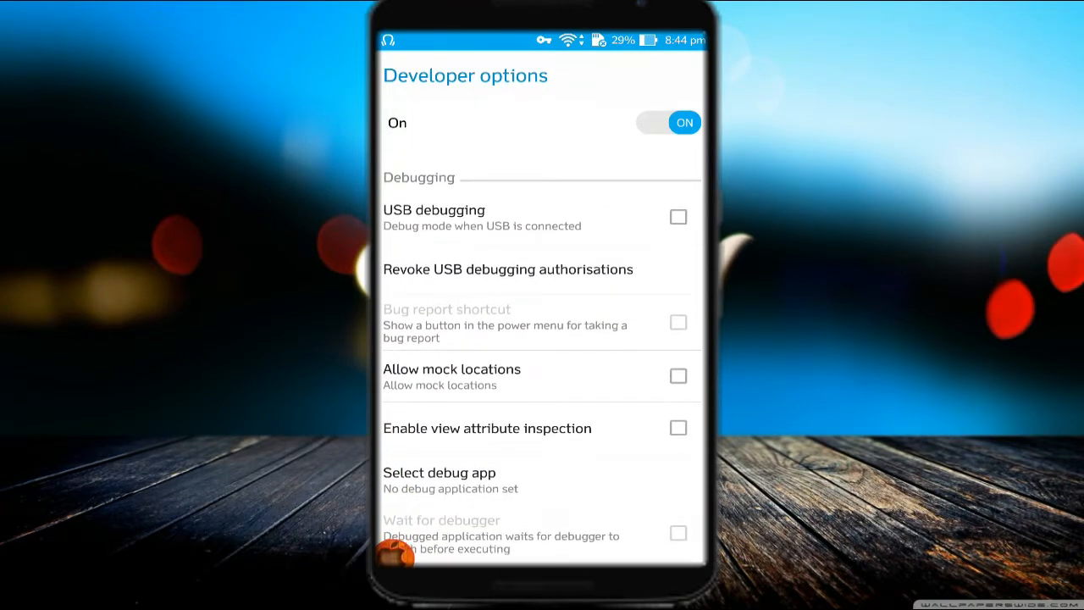
pyautogui.click(677, 375)
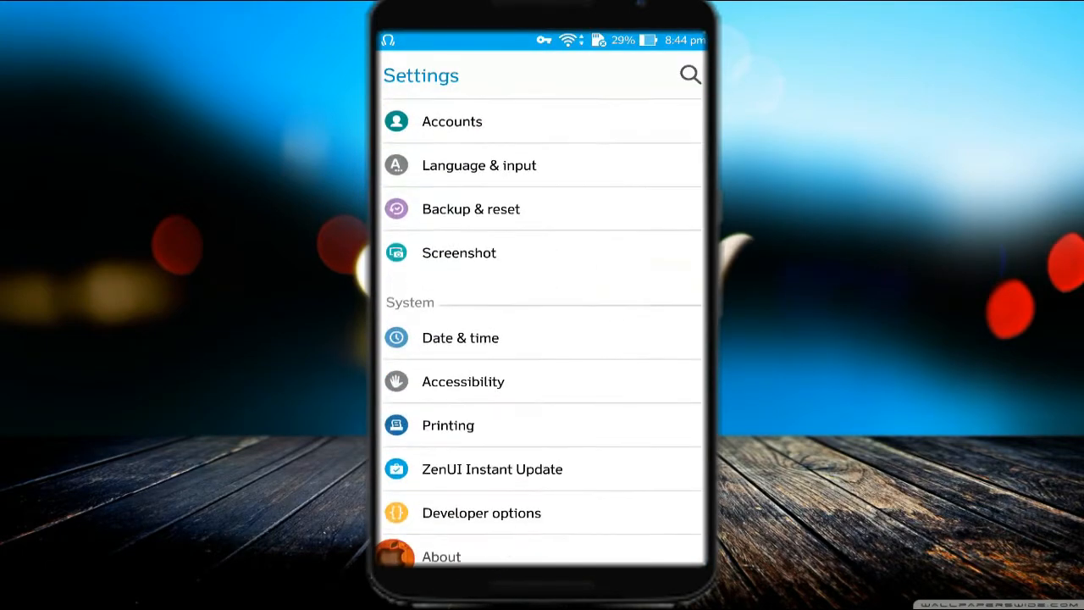
# Tap Build number under About > Software information to confirm developer mode, then return to Fake GPS
pyautogui.click(440, 555)
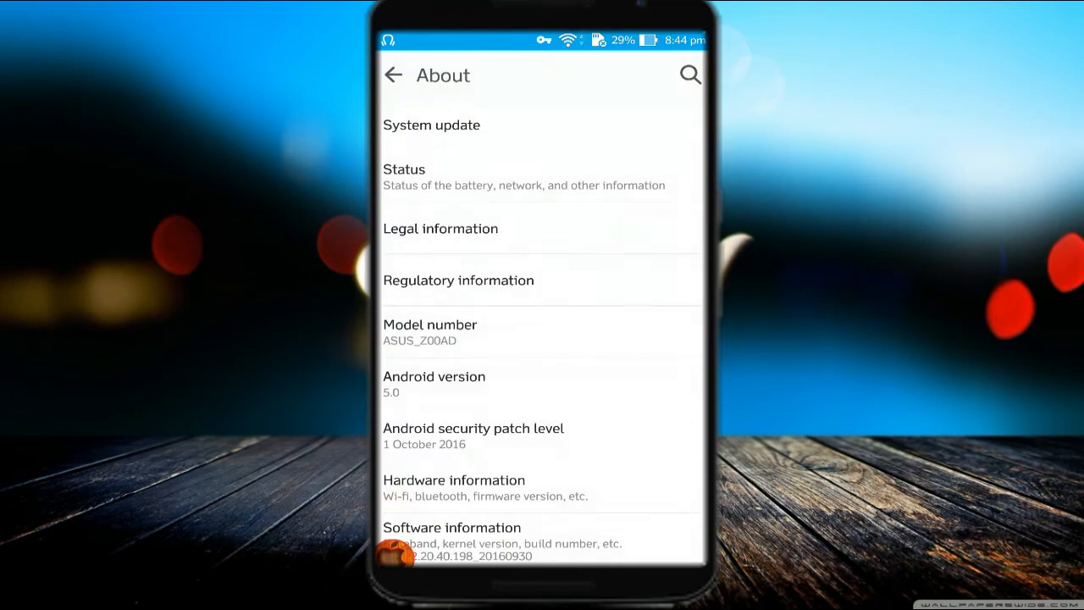
pyautogui.click(606, 423)
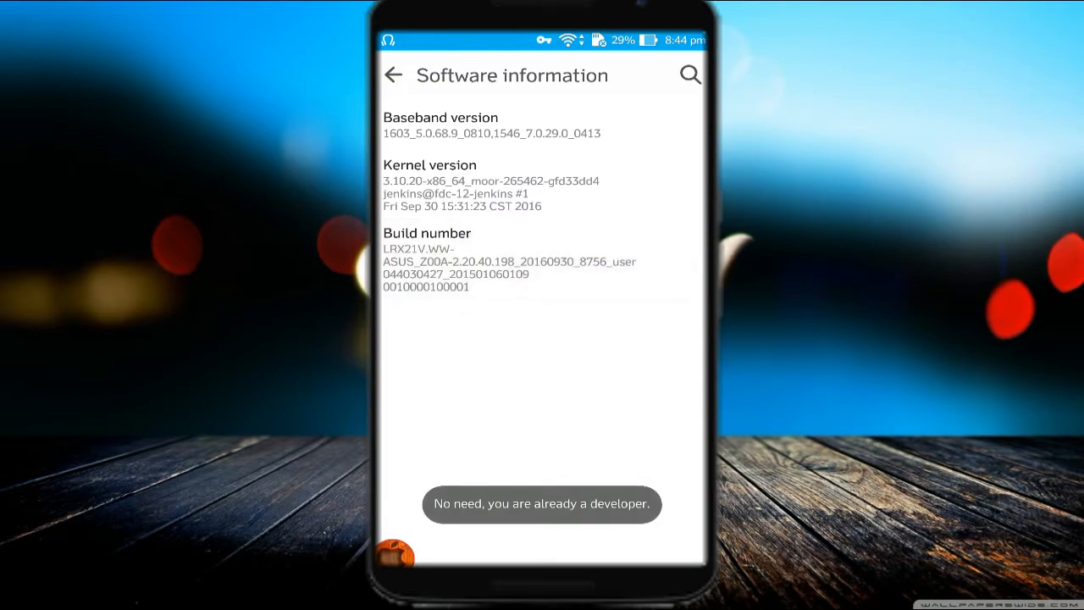
pyautogui.click(393, 74)
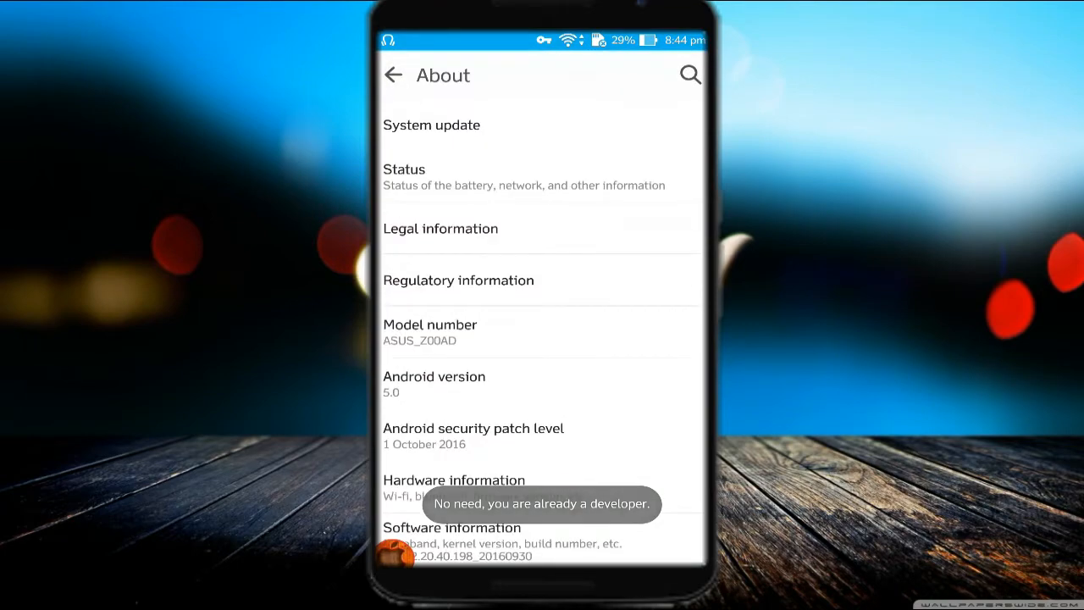
pyautogui.click(393, 75)
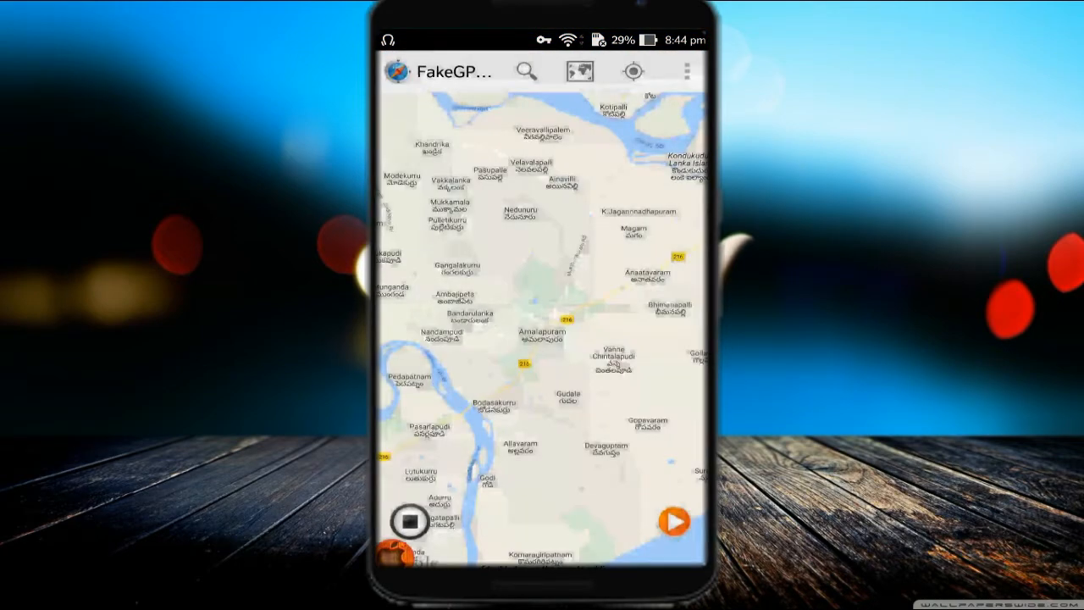
# Search Fake GPS Free for 'newyork' to locate New York on the map
pyautogui.click(525, 71)
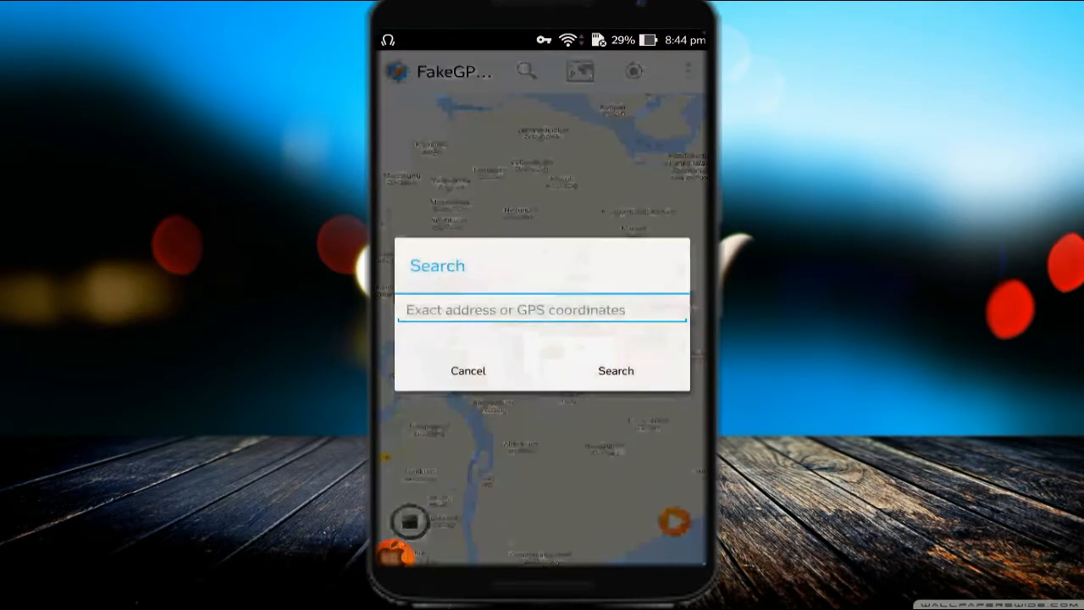
pyautogui.write('n')
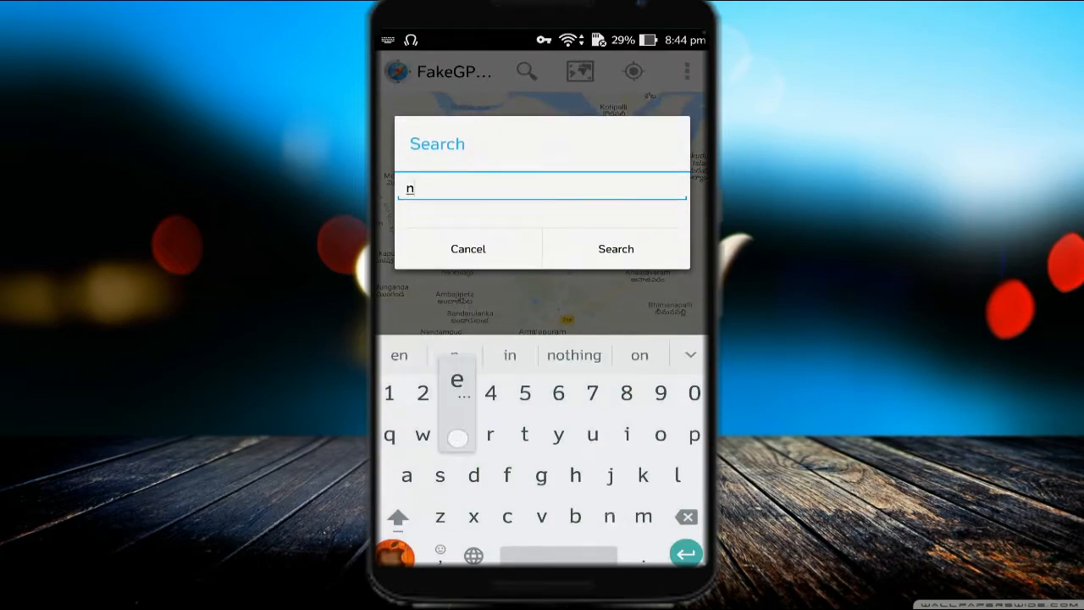
pyautogui.write('ewyo')
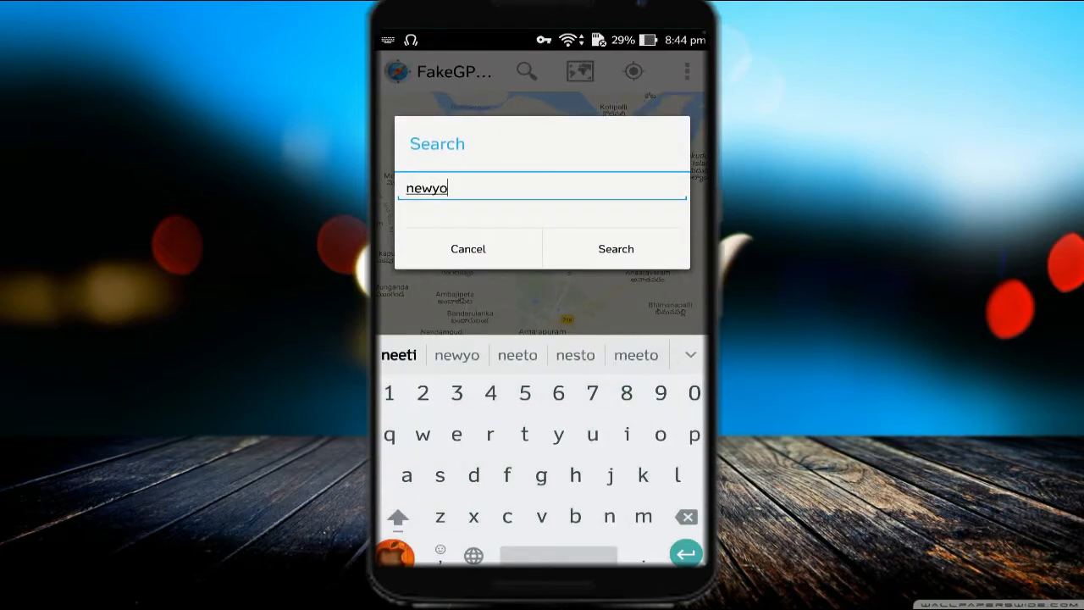
pyautogui.write('rk')
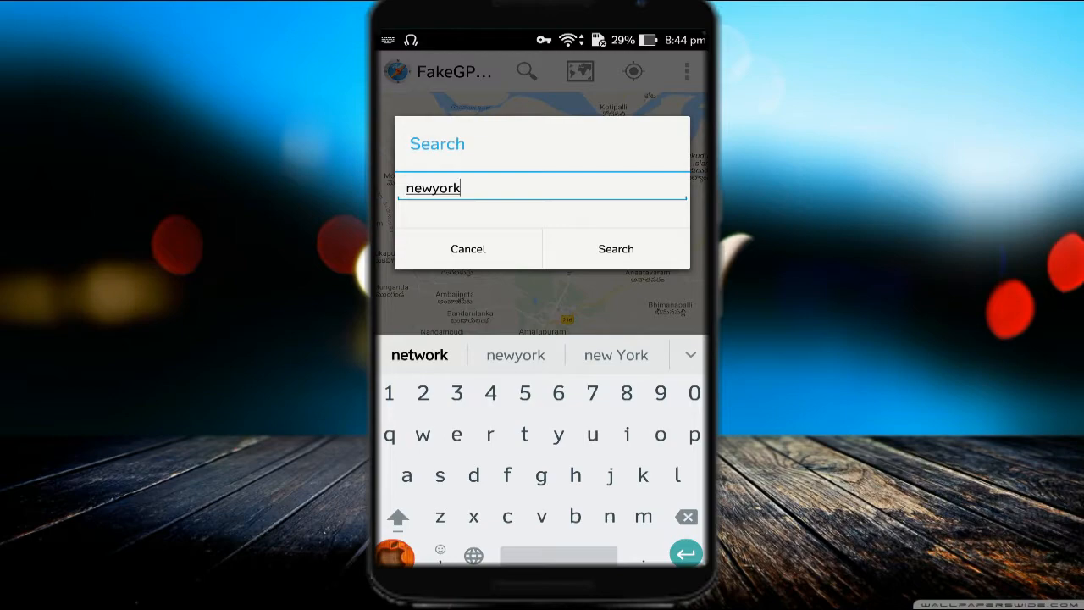
pyautogui.click(616, 247)
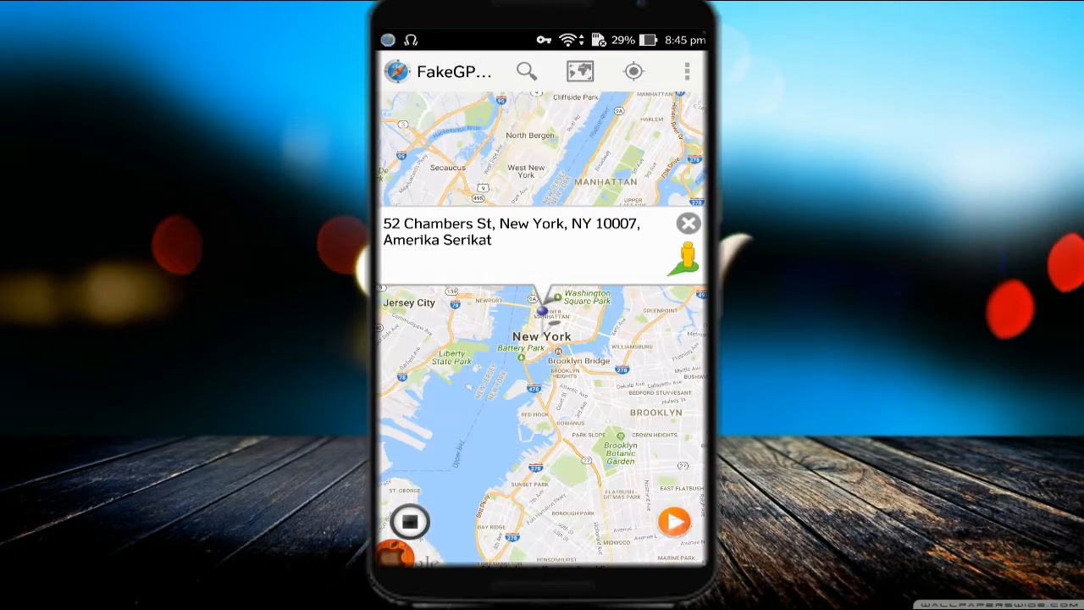
# Start faking the location at 52 Chambers St, New York and dismiss the ad
pyautogui.click(674, 522)
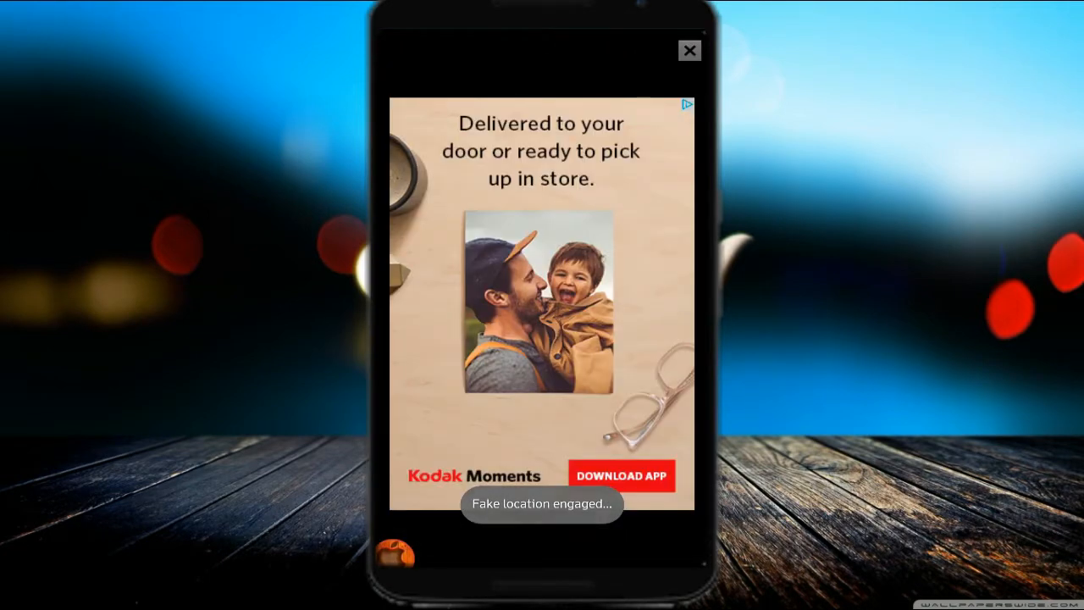
pyautogui.click(689, 51)
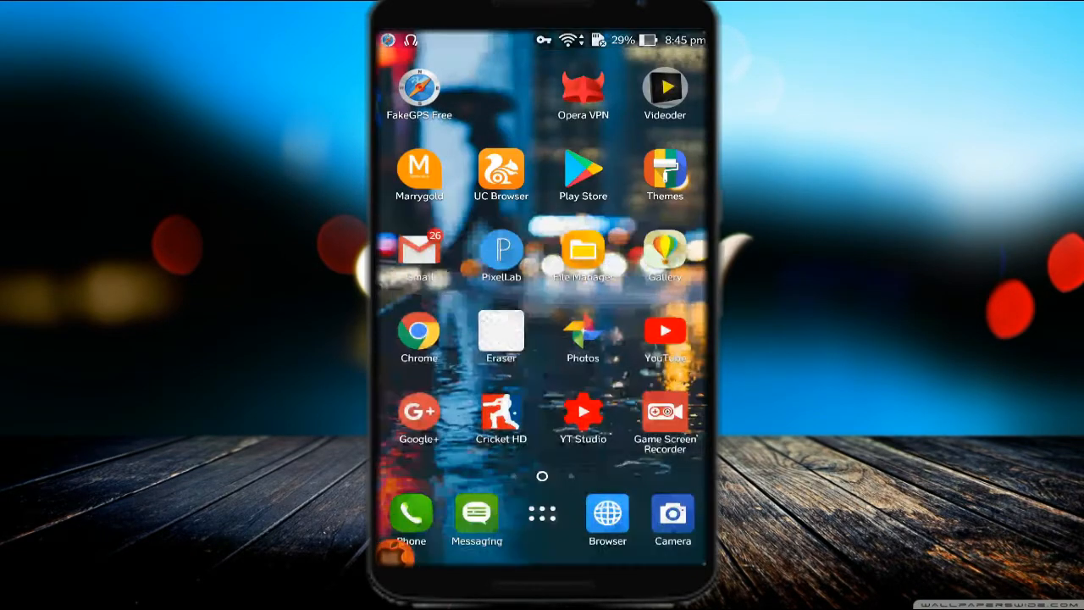
# Bring up the app drawer with its category folders
pyautogui.click(542, 513)
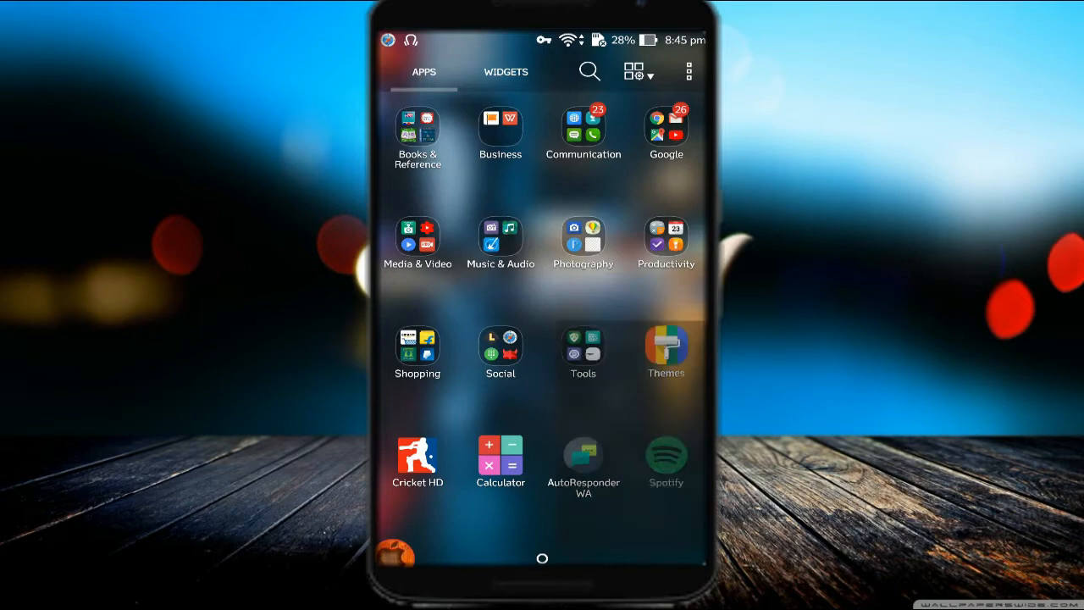
# Launch Spotify and reach the United States Top 50 chart via Browse and Charts
pyautogui.click(666, 457)
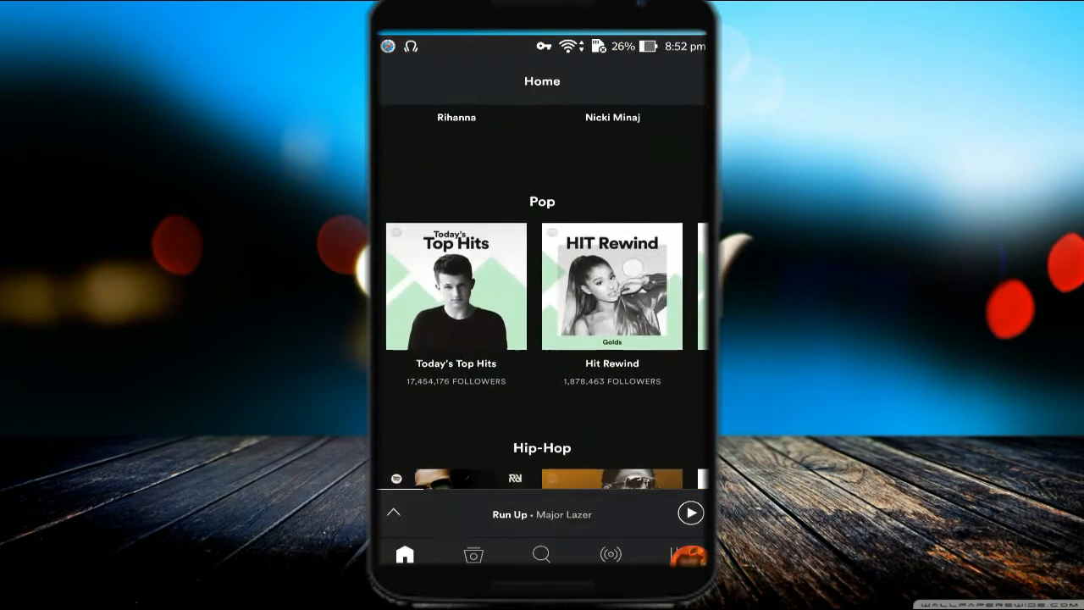
pyautogui.scroll(-3)
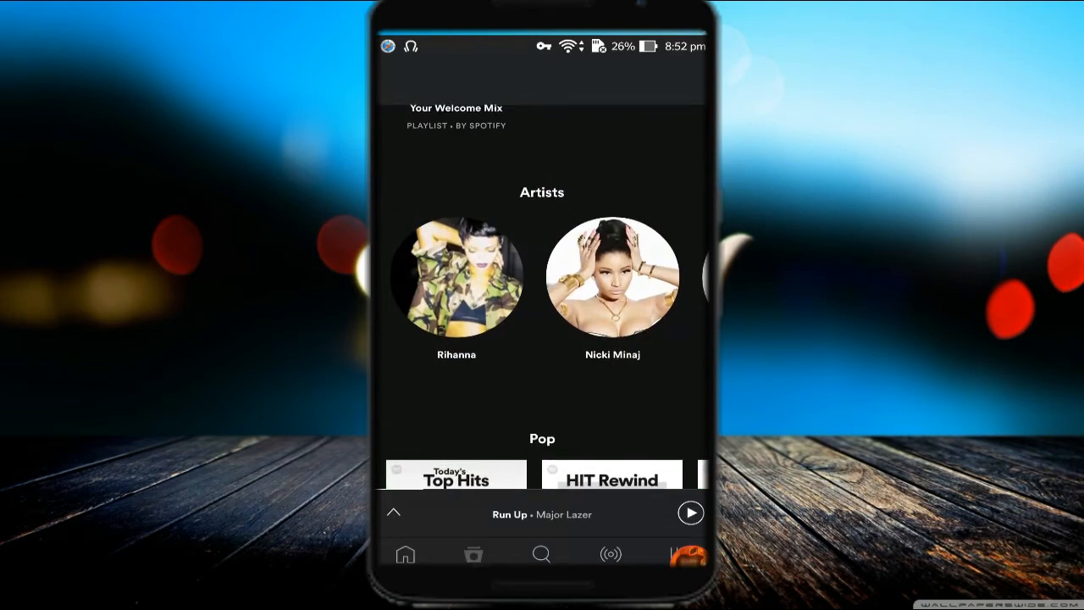
pyautogui.click(474, 553)
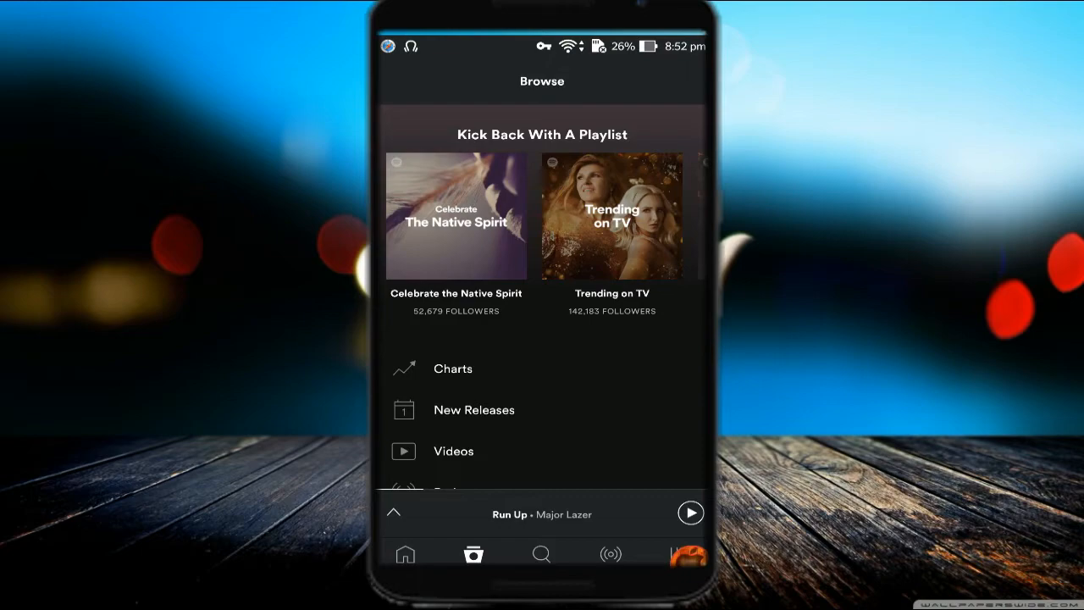
pyautogui.scroll(3)
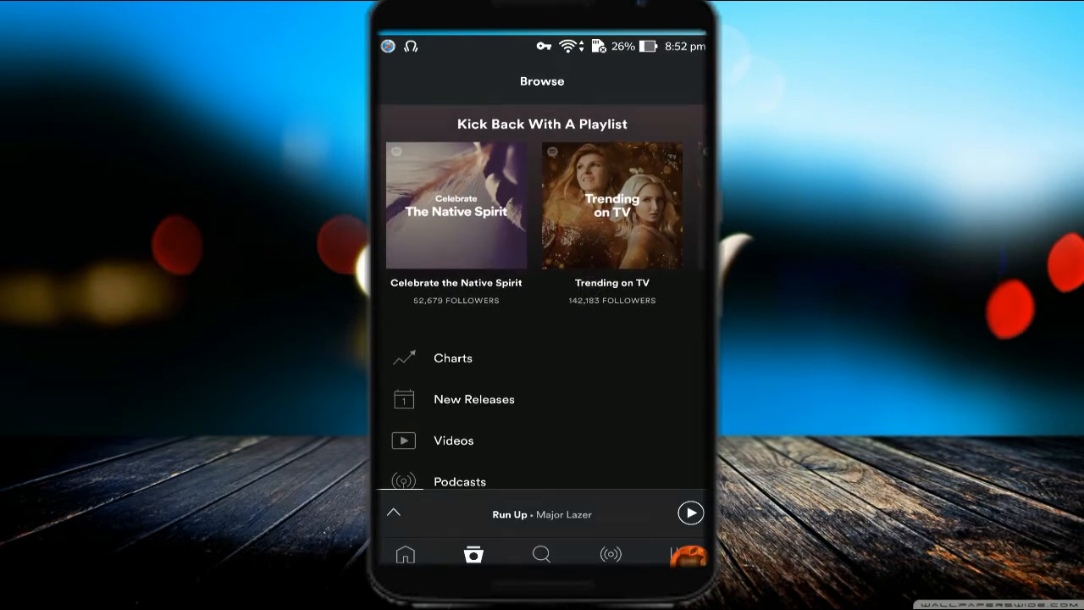
pyautogui.click(454, 357)
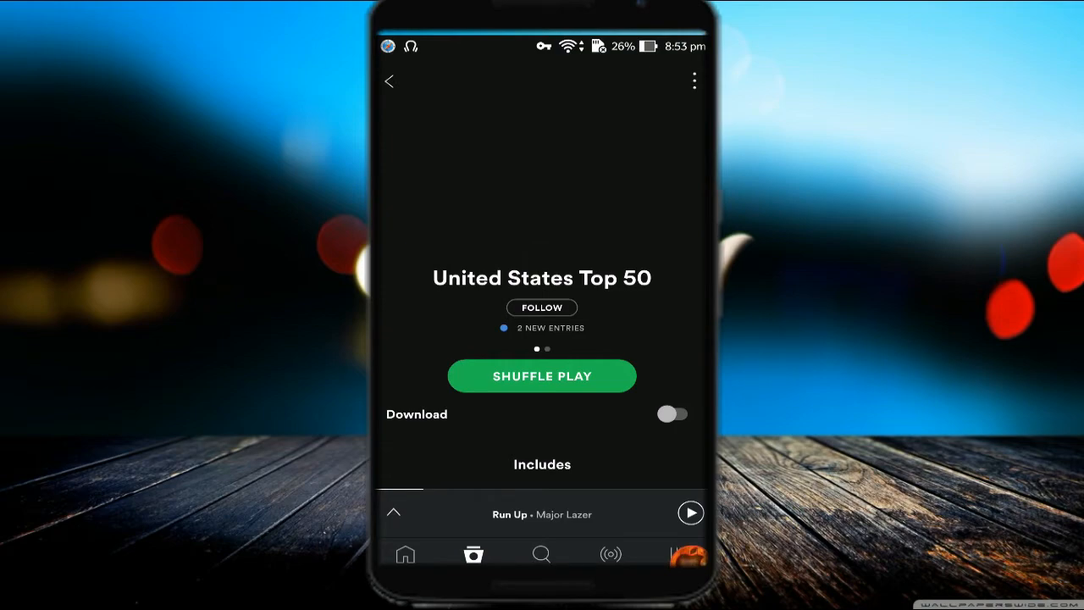
# Look through the United States Top 50 track list
pyautogui.scroll(3)
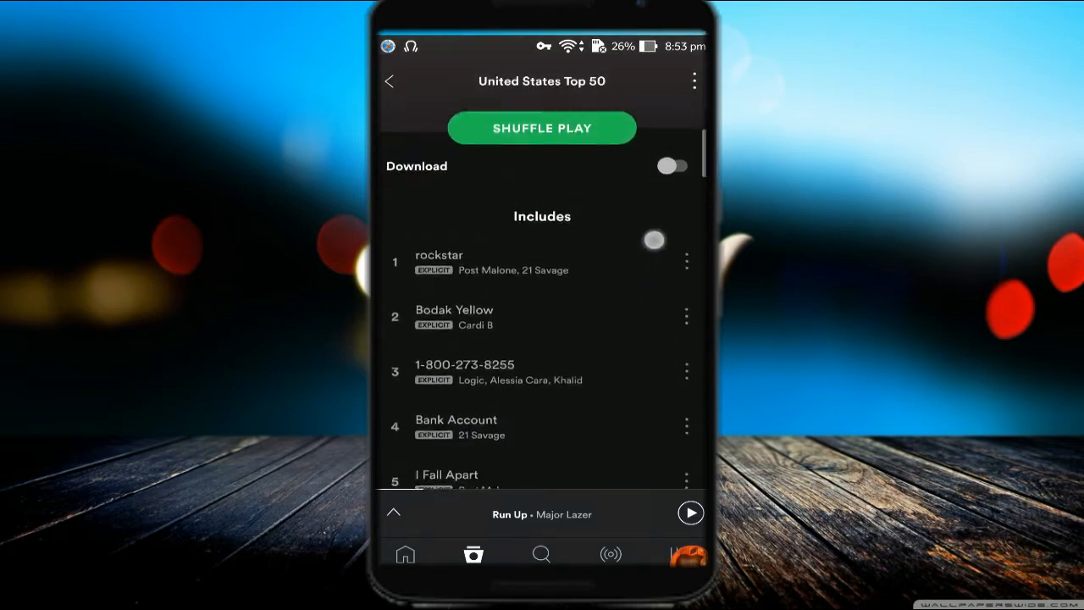
pyautogui.scroll(-3)
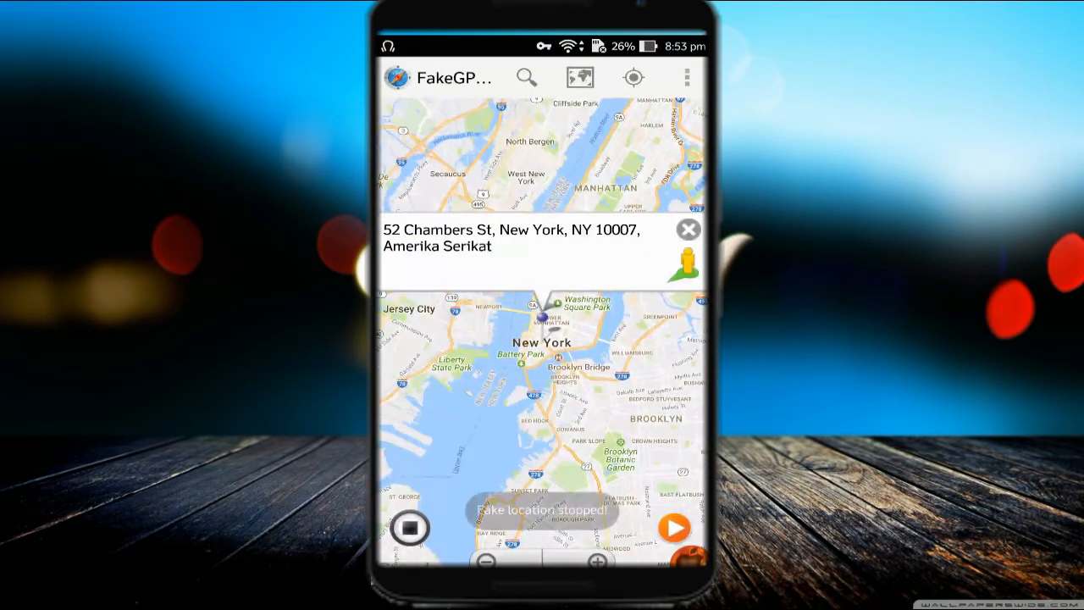
# Exit Fake GPS Free, stopping the fake location, and go to Opera VPN
pyautogui.click(409, 527)
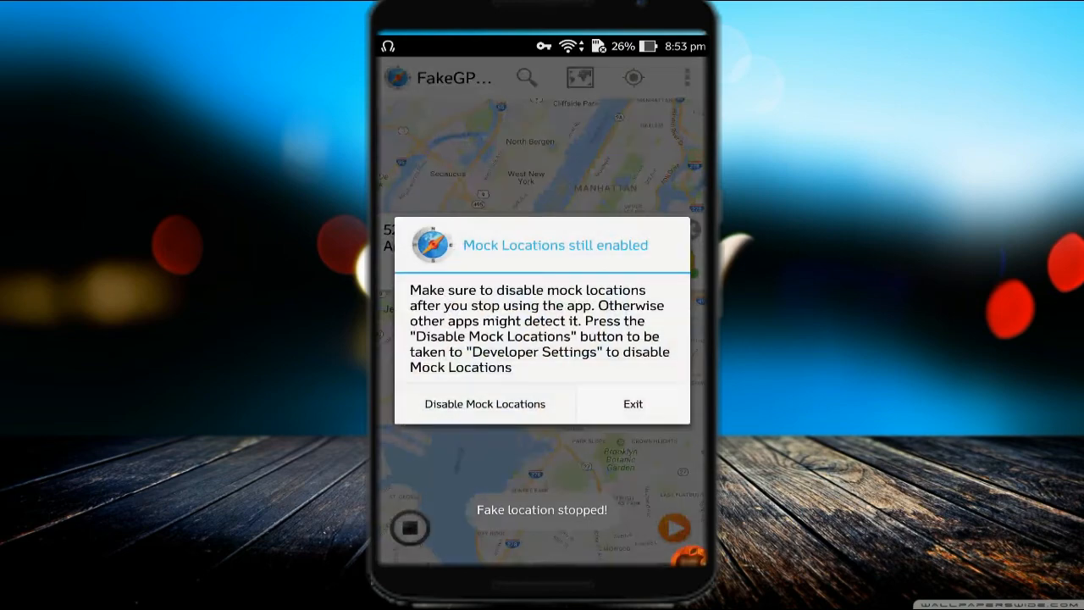
pyautogui.click(632, 403)
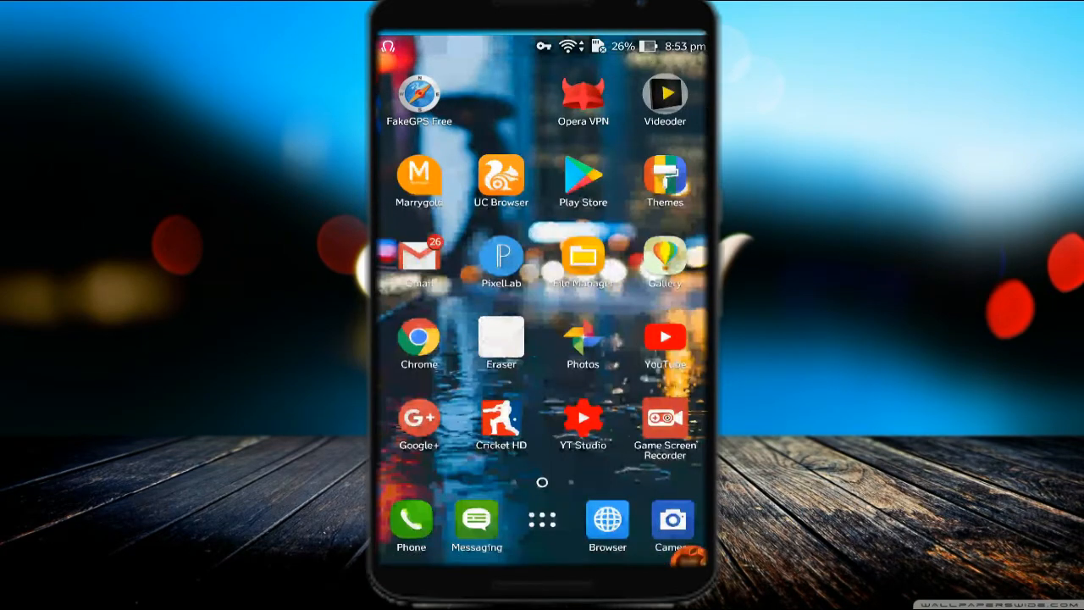
pyautogui.click(583, 93)
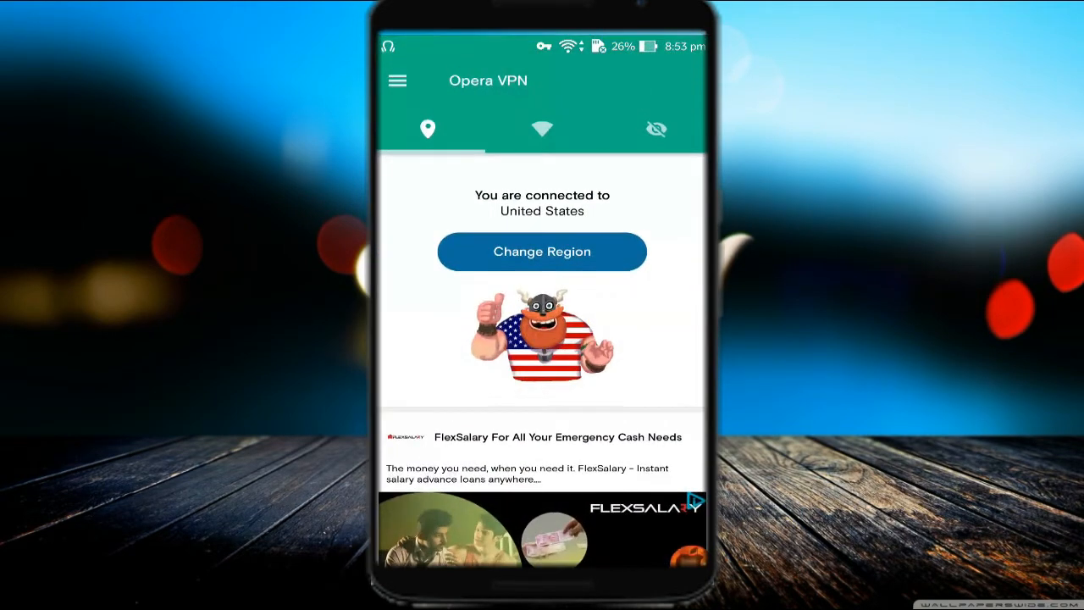
# Switch the Opera VPN Connected toggle off and return to the app drawer
pyautogui.click(396, 81)
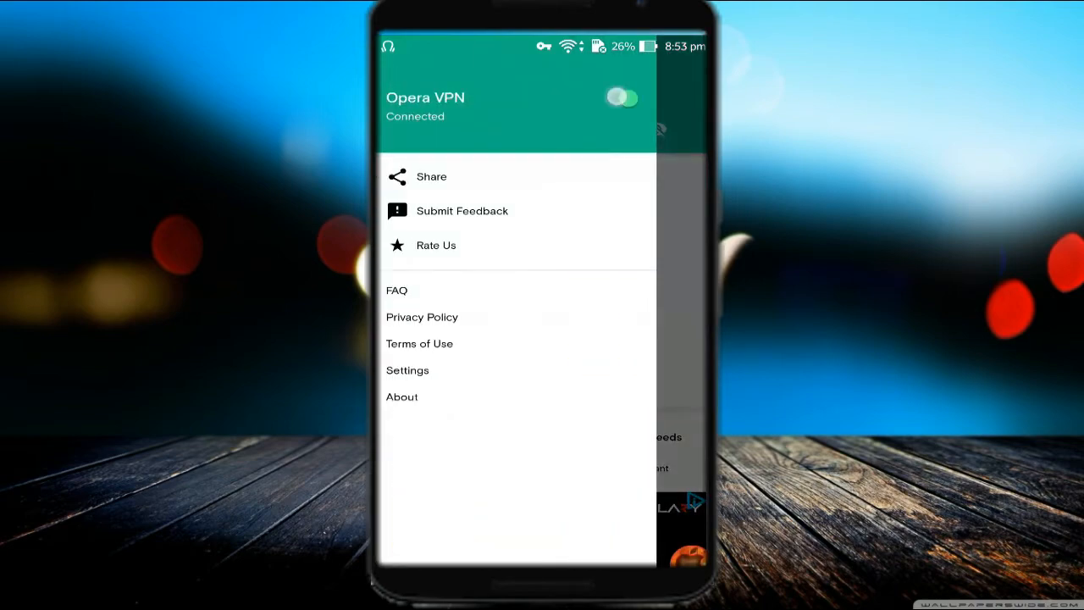
pyautogui.click(620, 98)
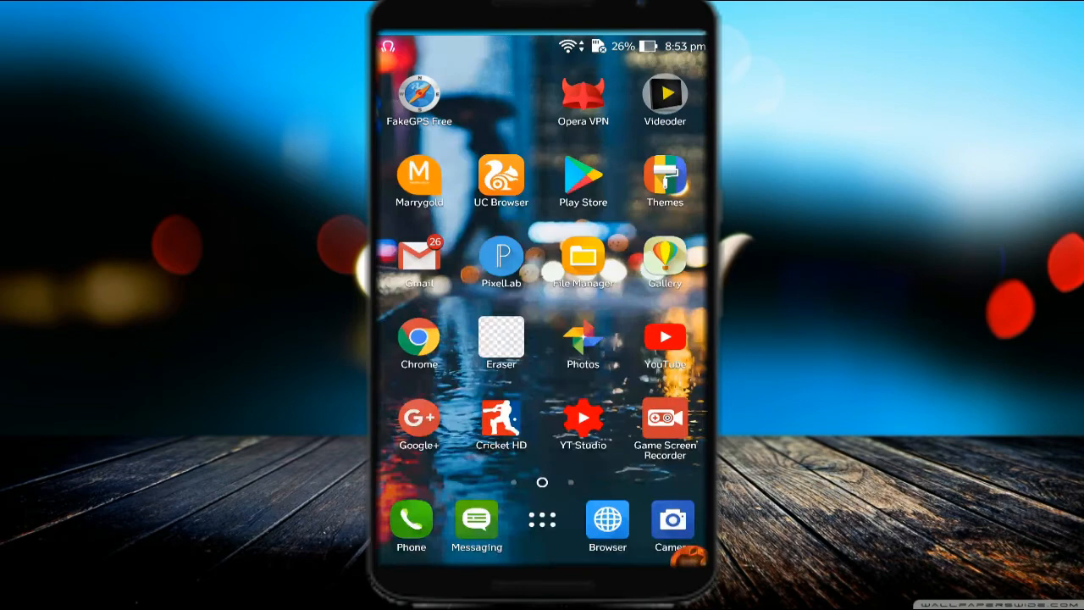
pyautogui.click(542, 518)
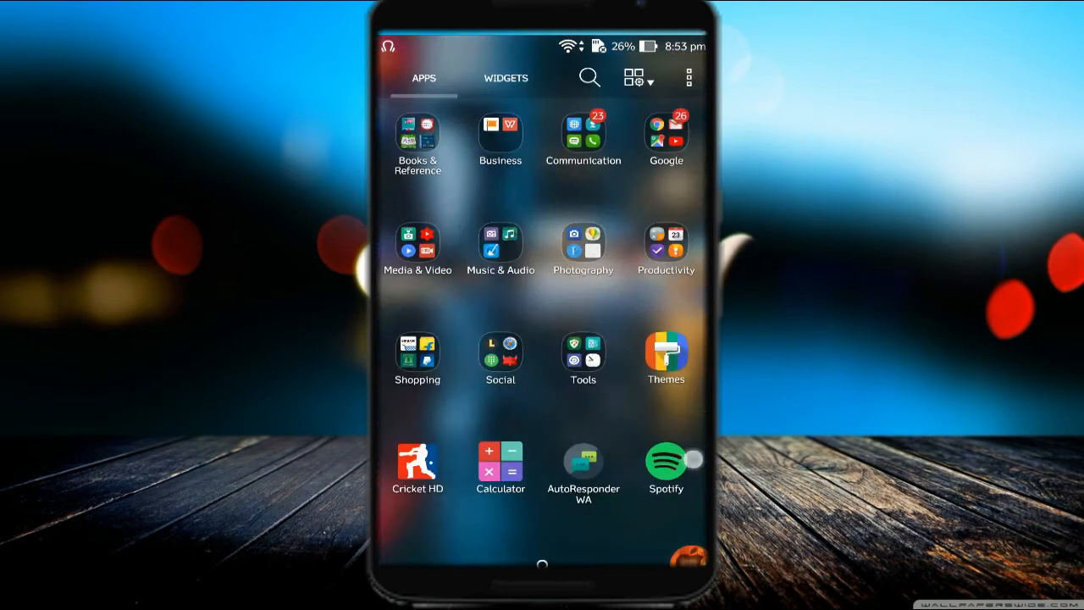
# Launch Spotify again and browse its Home feed with Your Welcome Mix and Pop
pyautogui.click(666, 460)
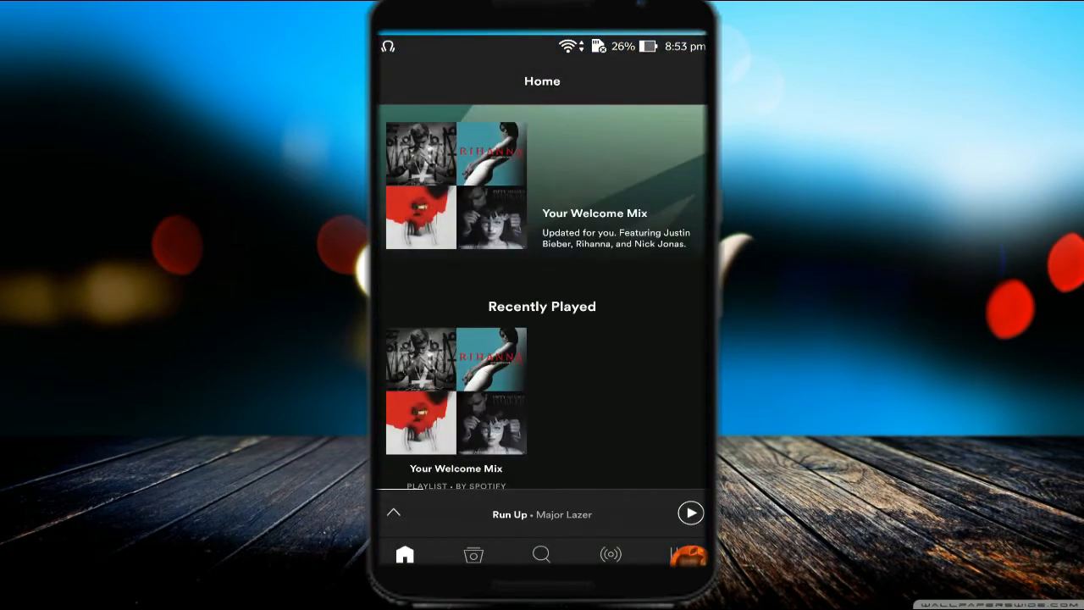
pyautogui.scroll(-3)
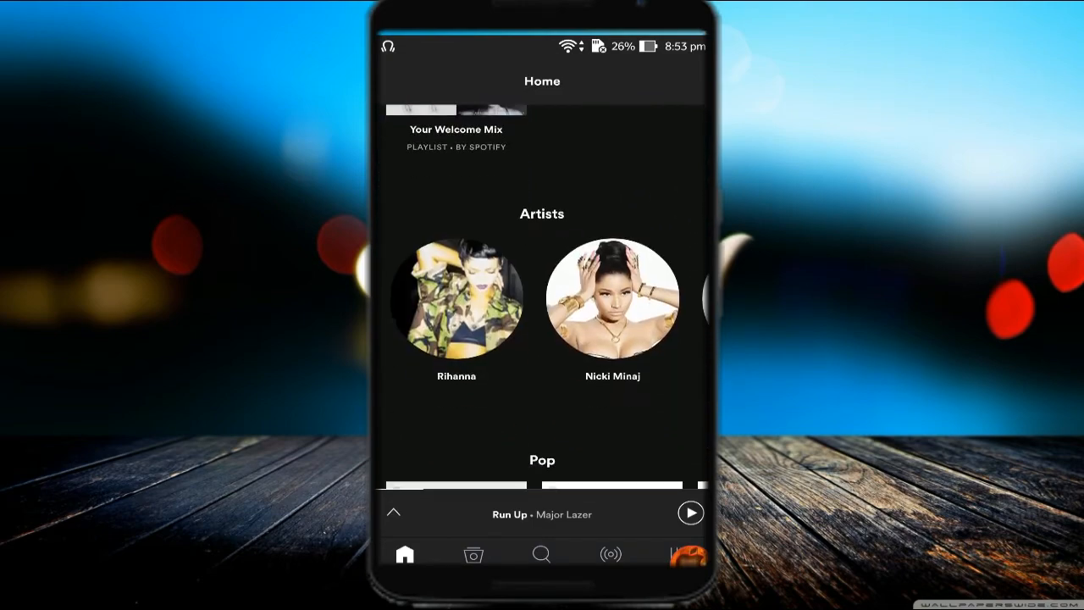